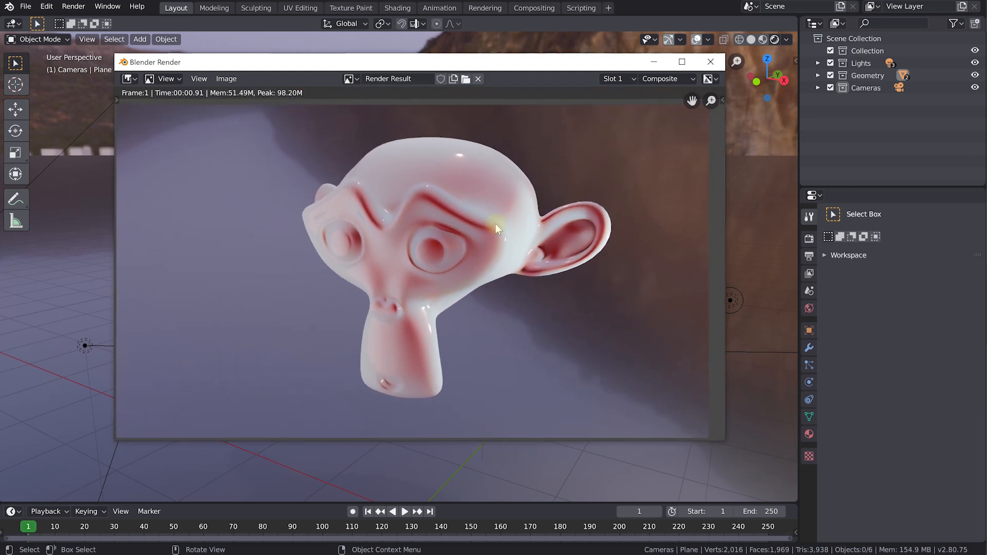
mouse_move(309, 268)
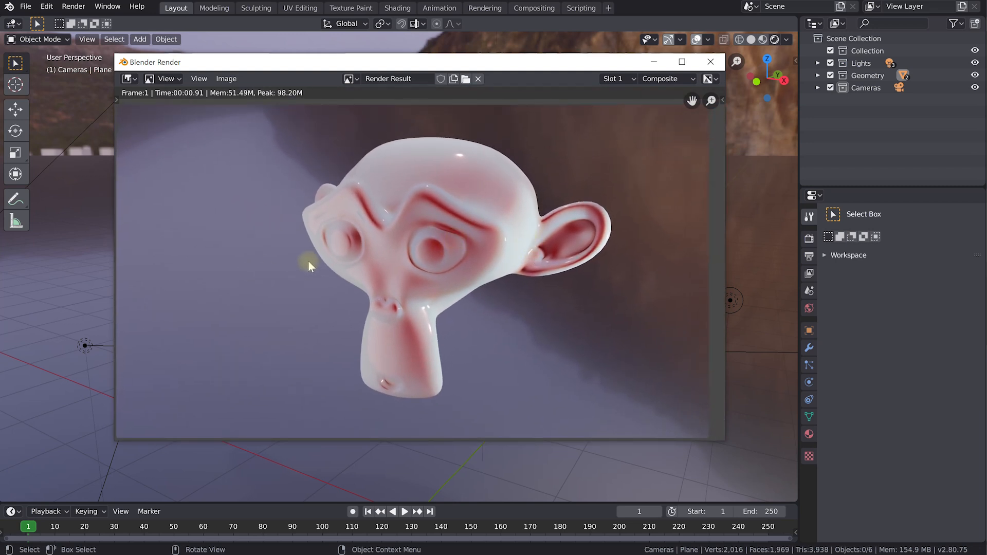
mouse_move(286, 276)
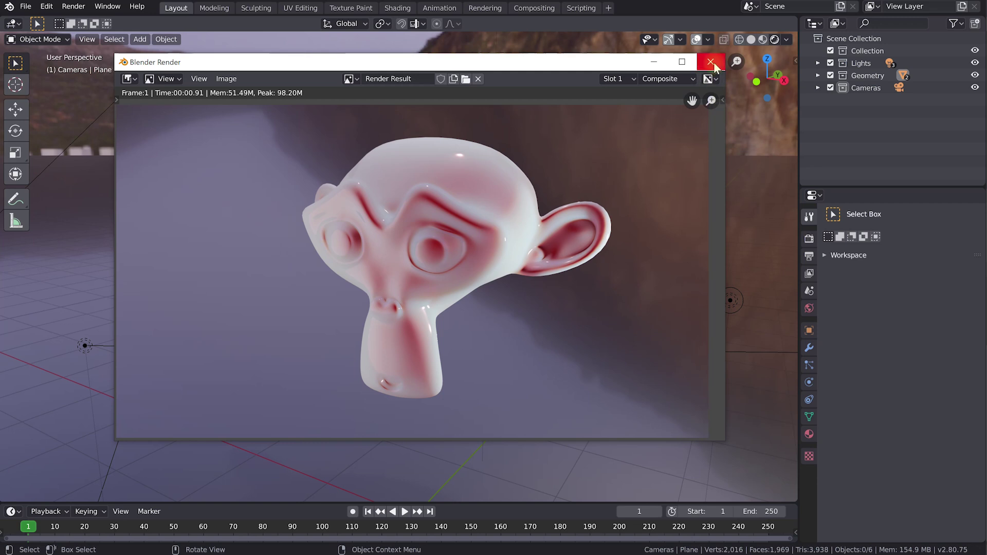
Close the render result window to return to the Eevee render settings
click(709, 62)
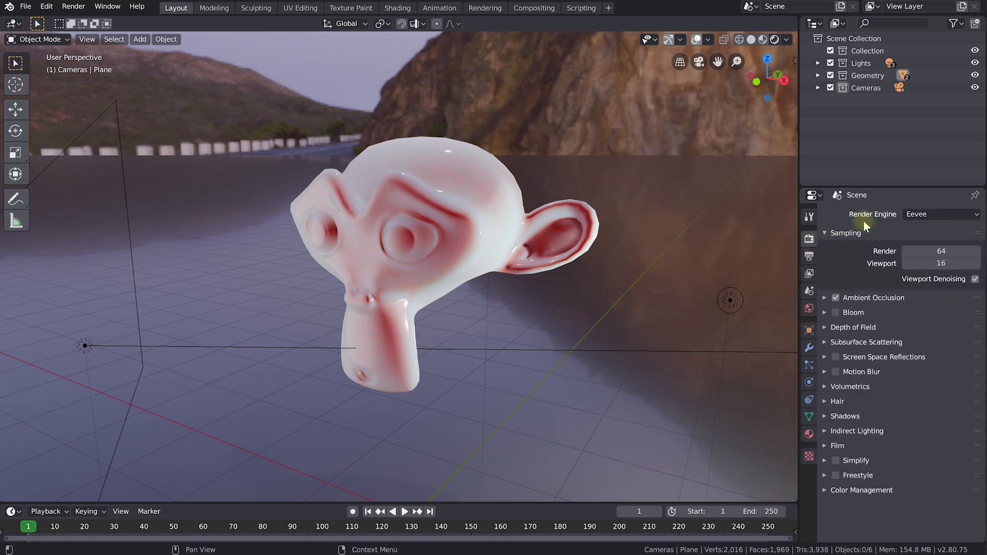
Switch the render engine from Eevee to Cycles and orbit around Suzanne
click(941, 214)
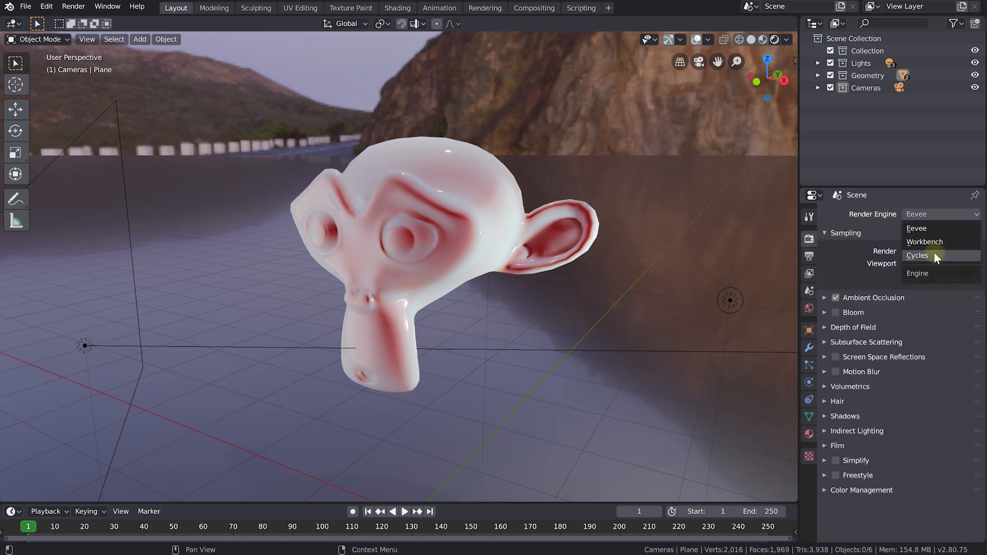
click(917, 256)
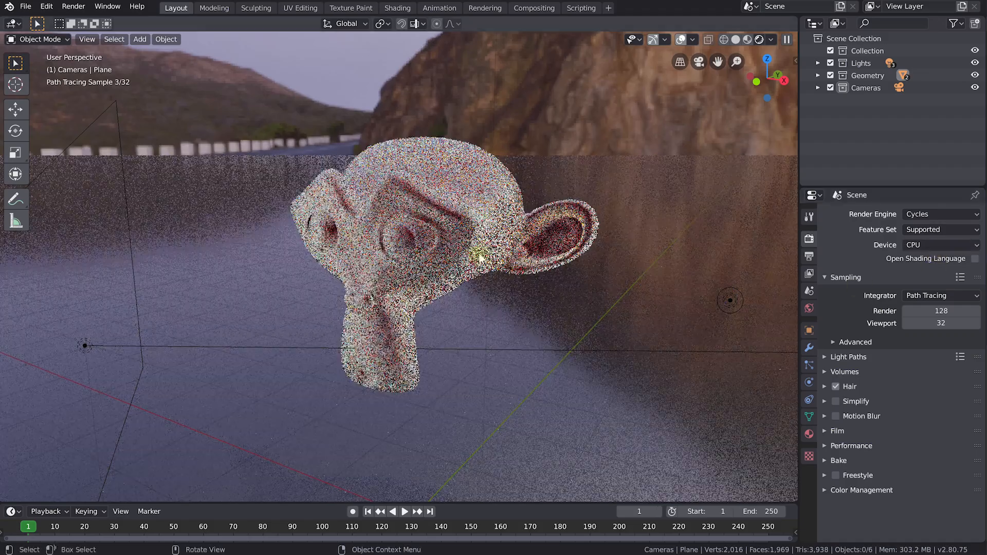
drag(479, 258, 400, 324)
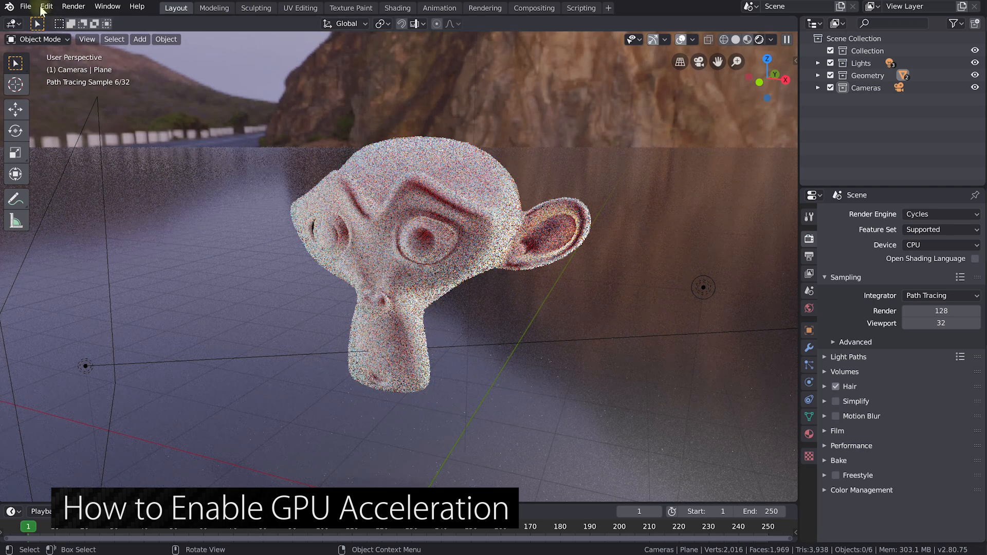
Set CUDA as the Cycles render device in System preferences, then close Preferences
click(45, 6)
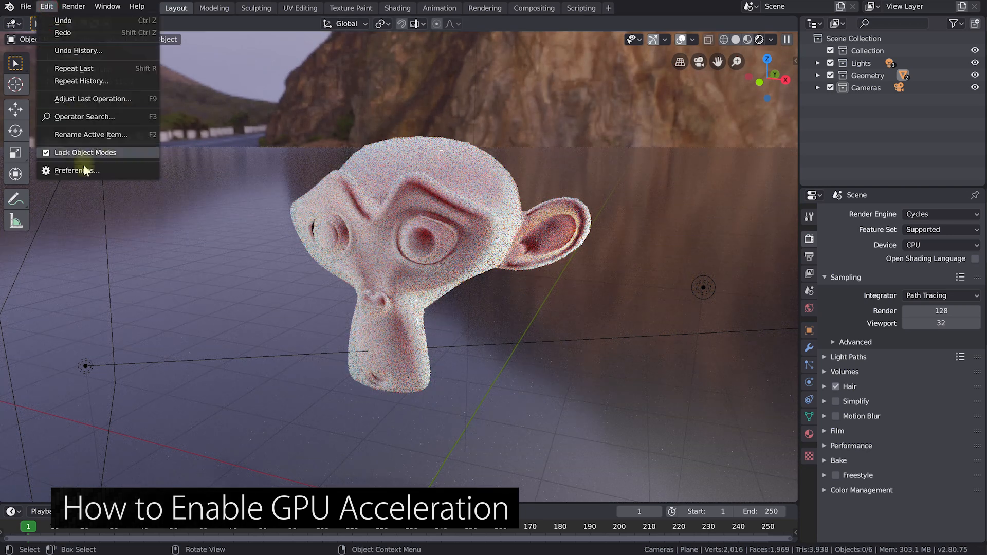
click(77, 170)
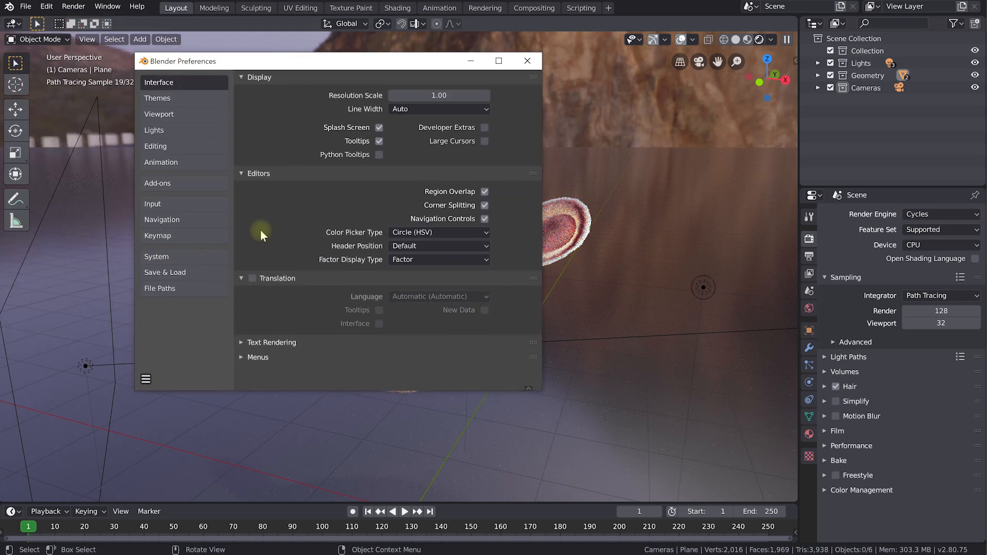
click(157, 256)
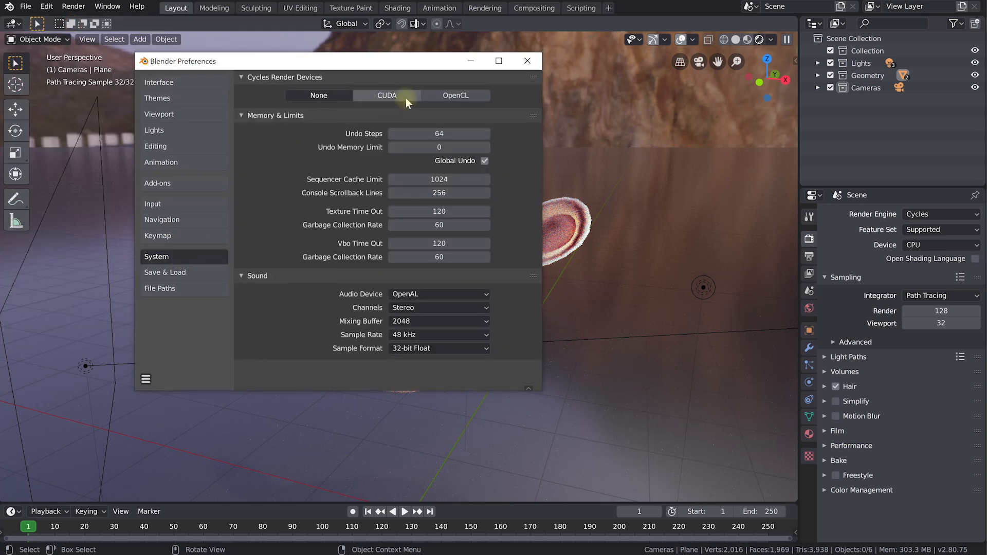
click(387, 96)
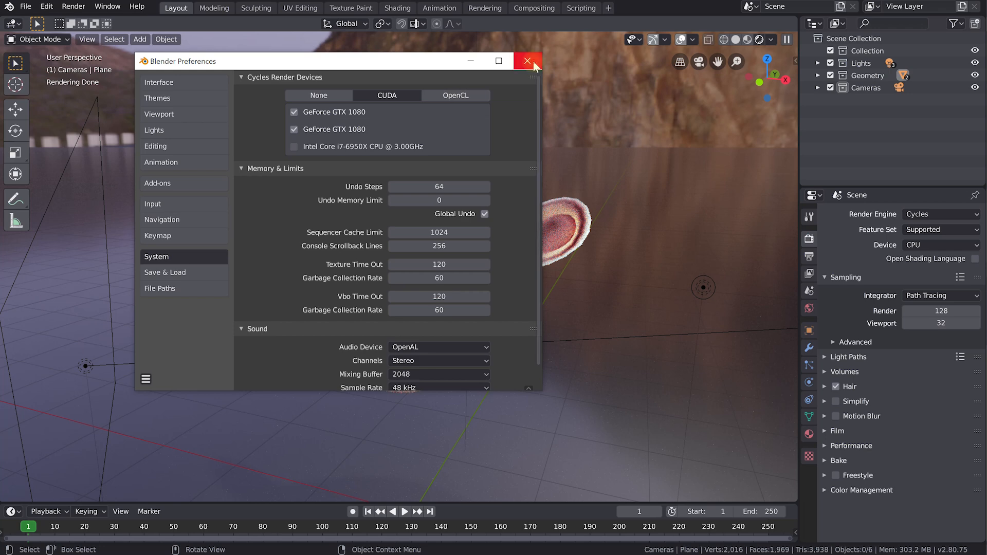
click(527, 61)
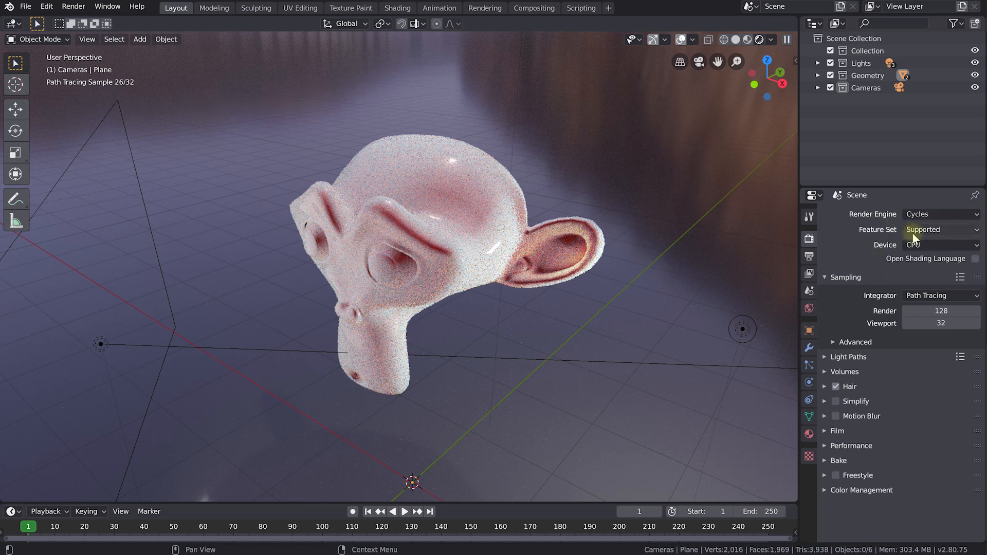
Set the render Device to GPU Compute
click(941, 245)
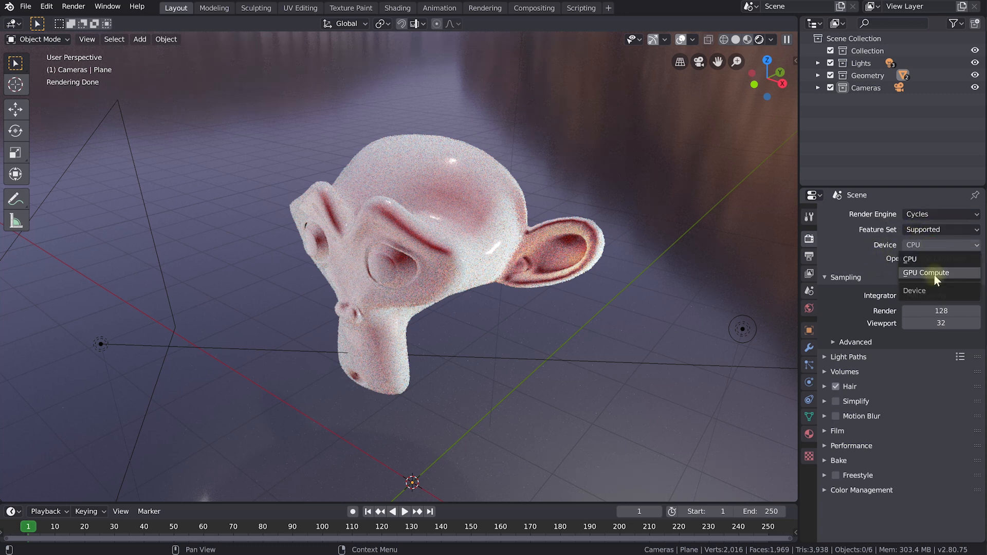
mouse_move(585, 272)
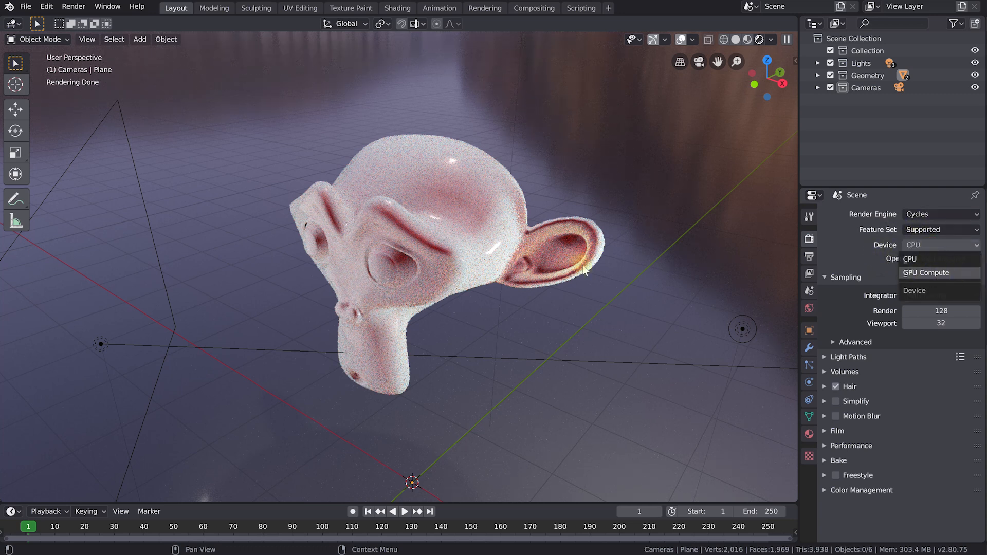
click(925, 273)
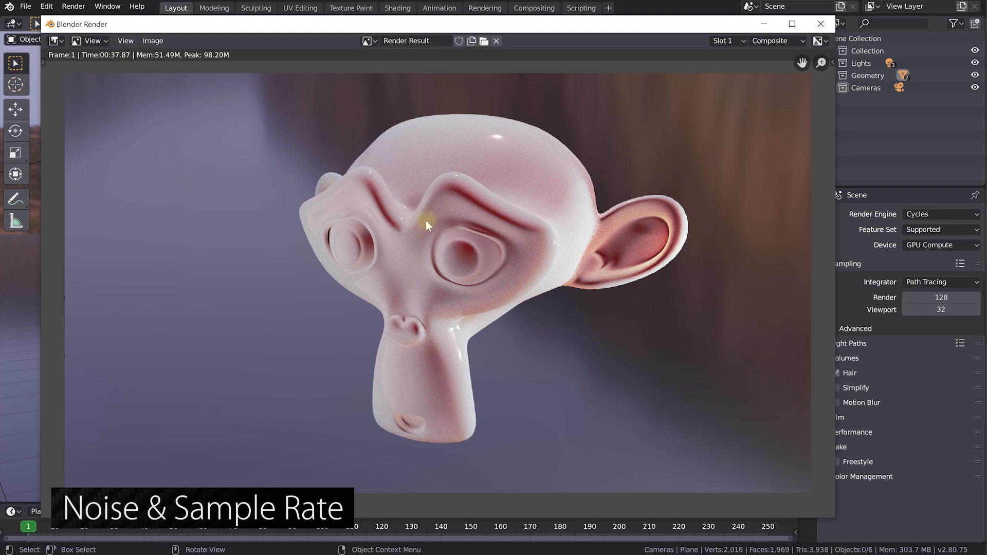
Zoom into the finished GPU render to inspect the noise
scroll(up, 3)
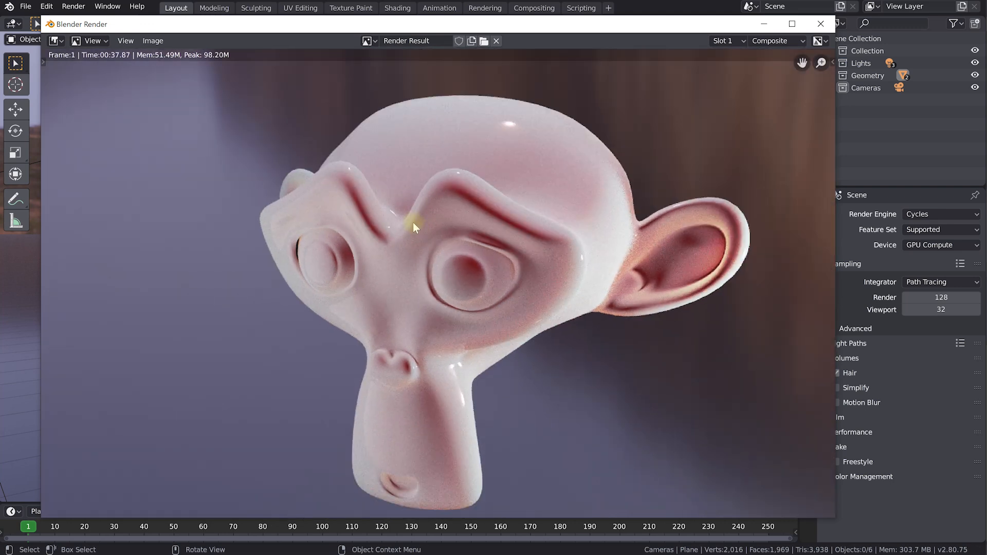
mouse_move(461, 65)
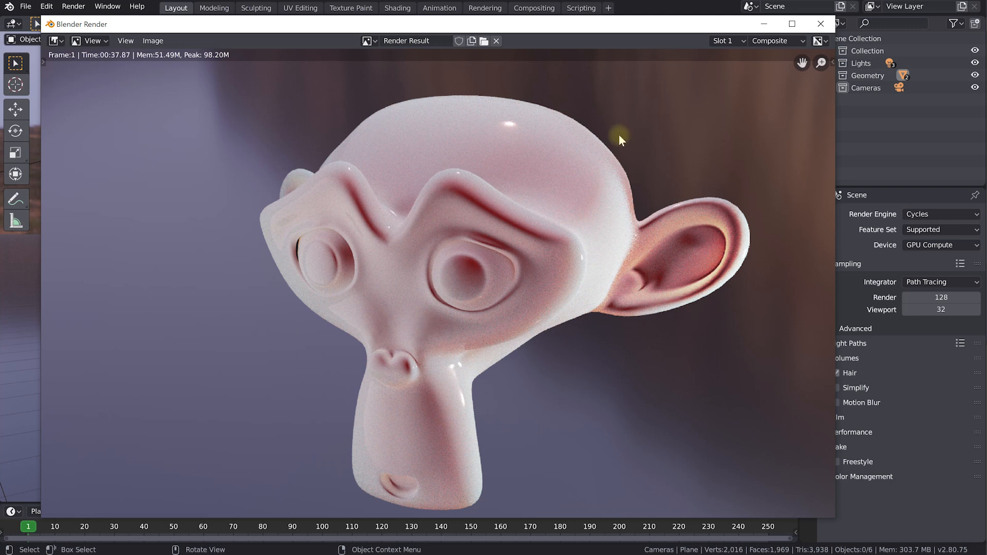
mouse_move(770, 500)
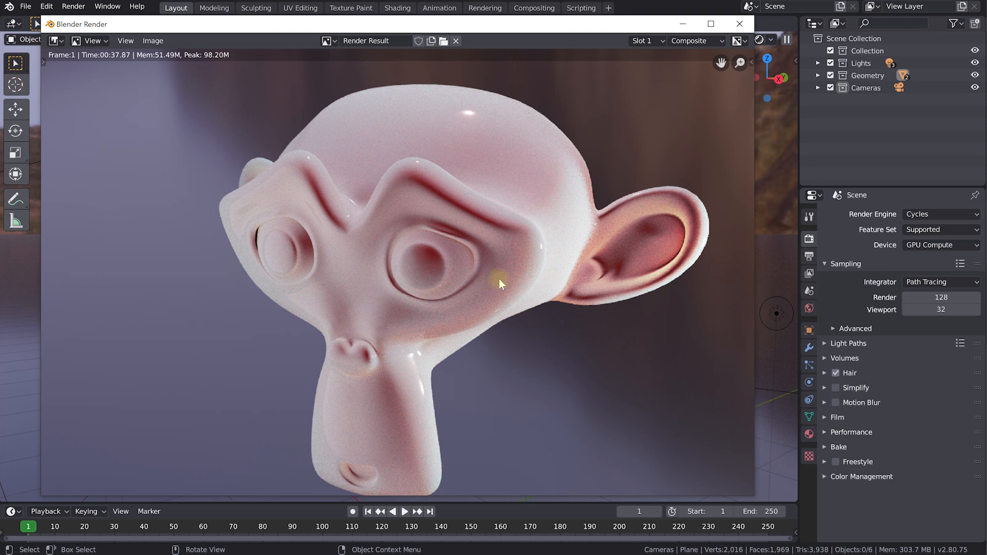
mouse_move(808, 239)
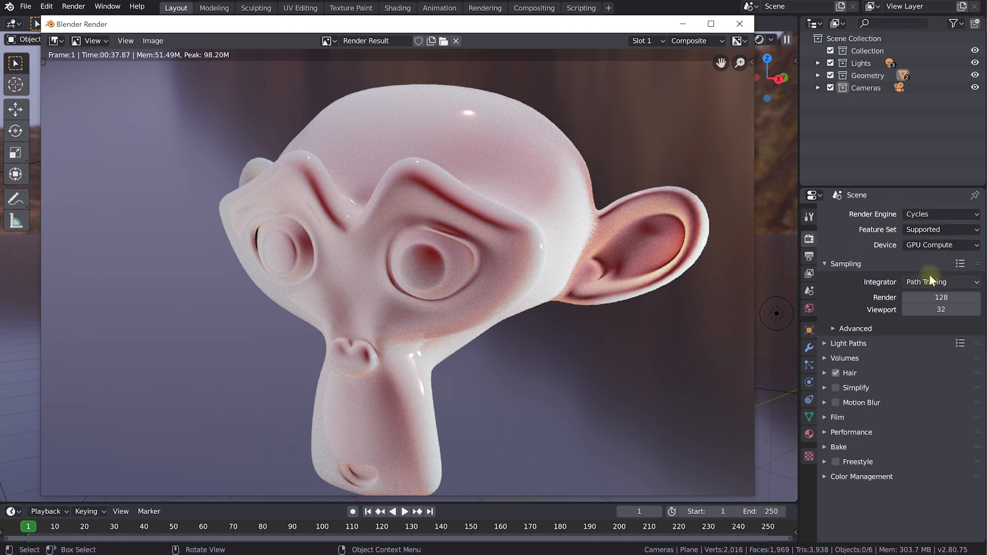
mouse_move(897, 303)
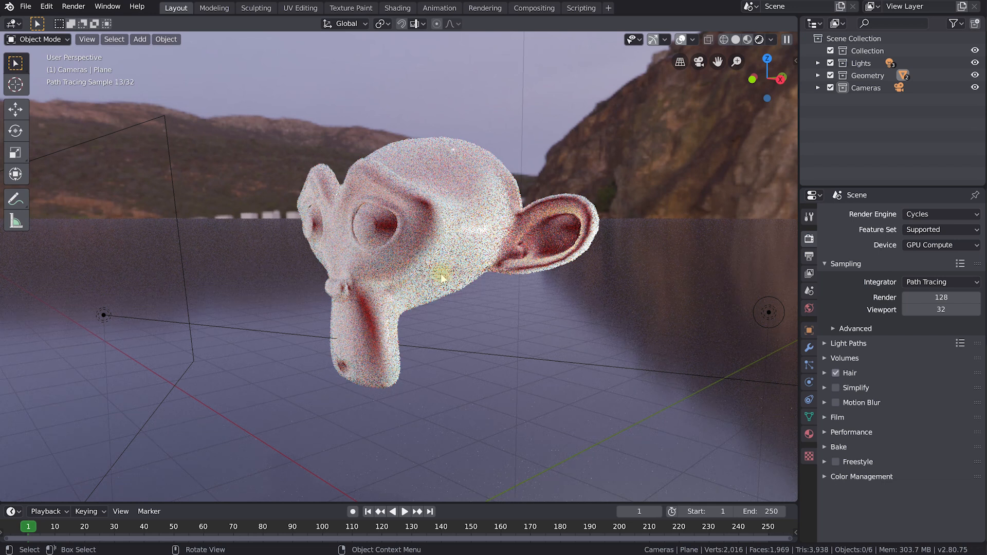
key(F12)
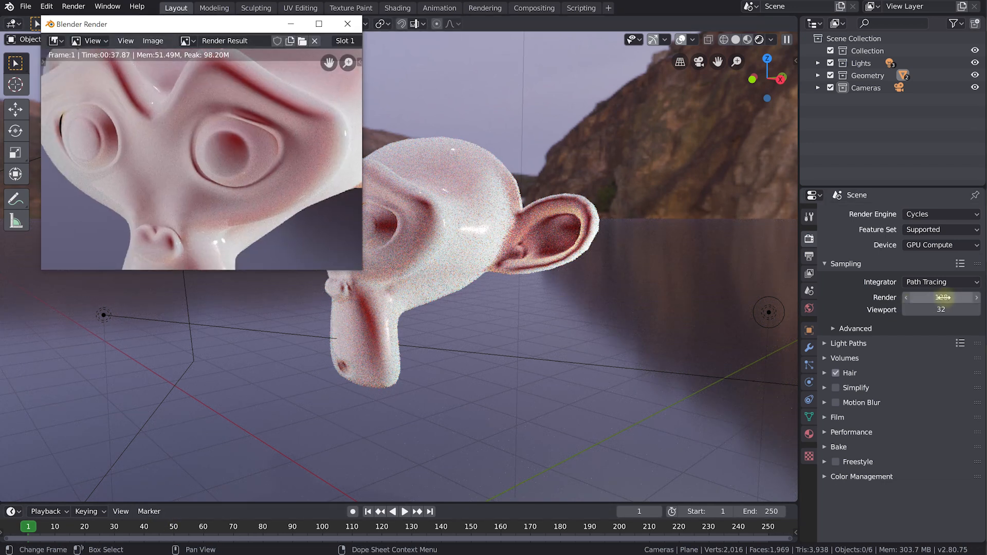
click(345, 24)
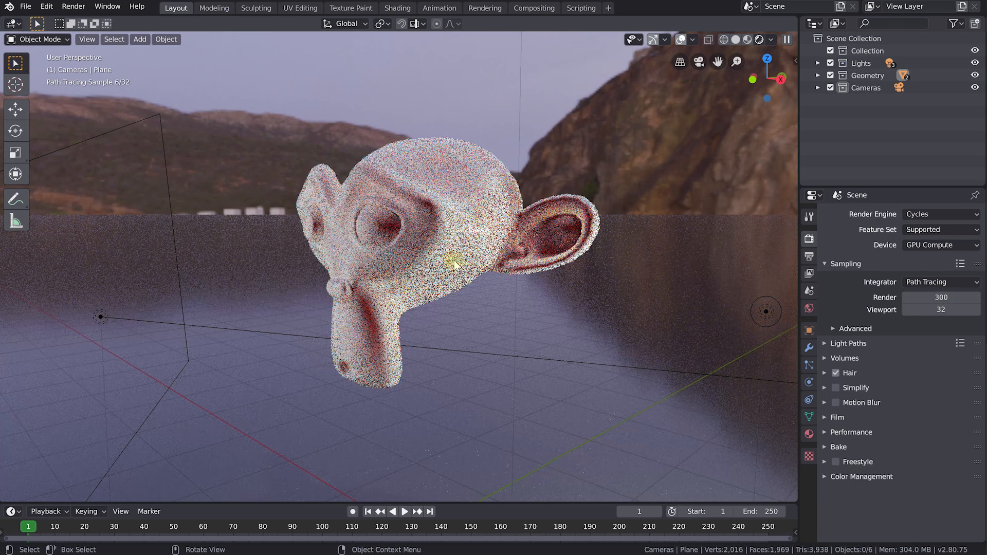
key(F12)
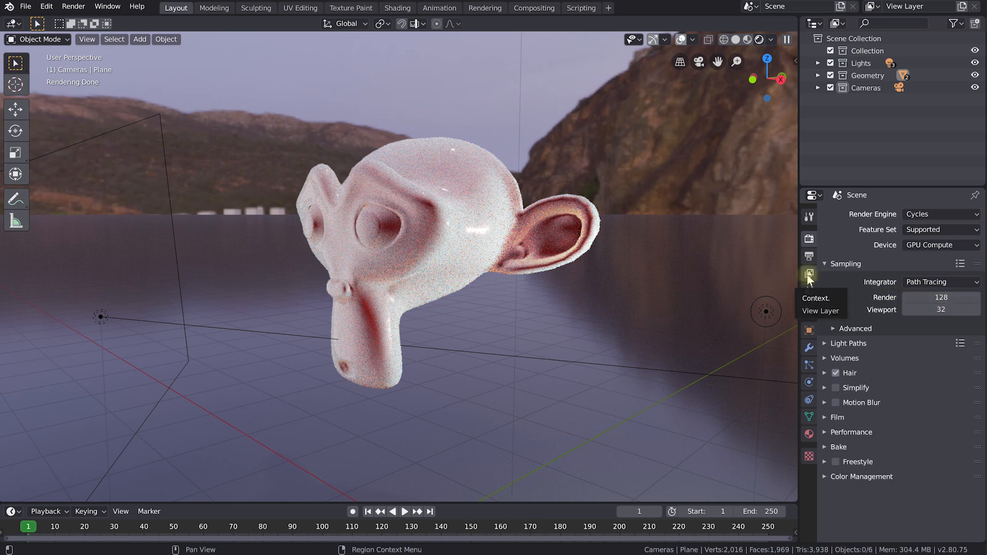
click(809, 274)
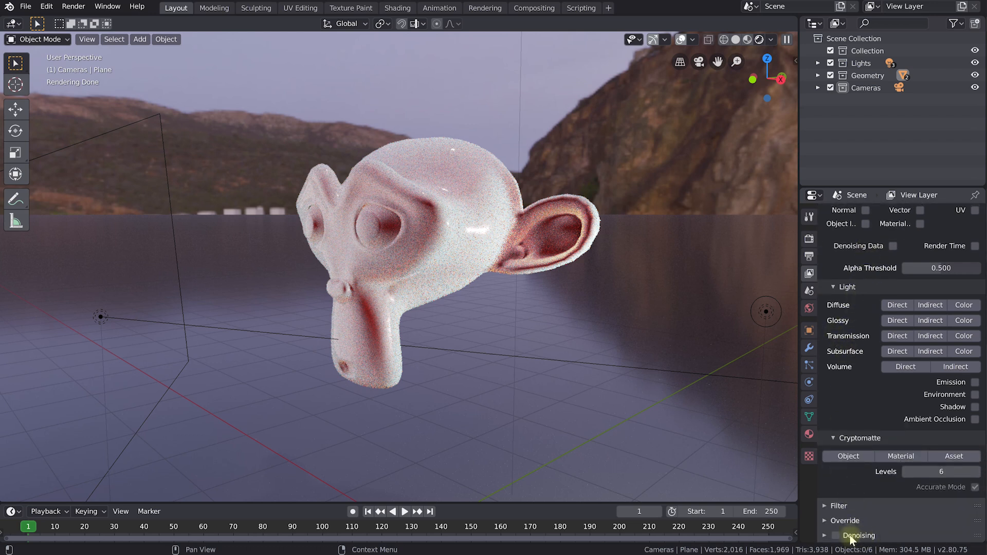
click(836, 535)
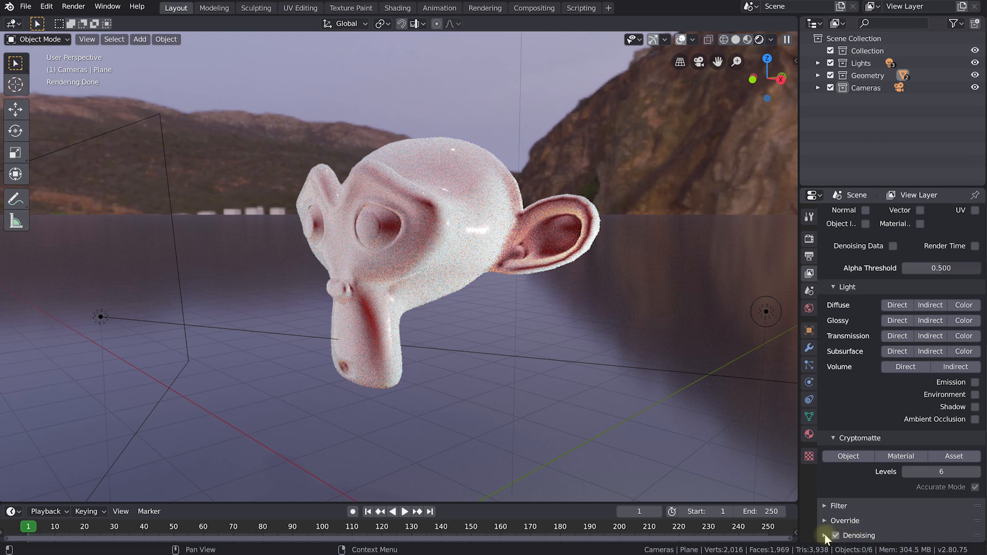
click(836, 536)
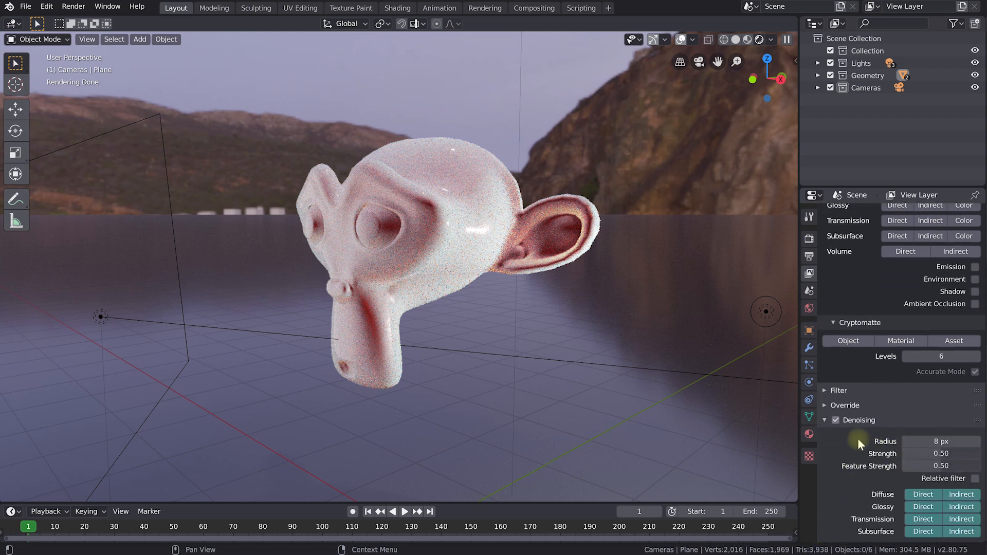
mouse_move(854, 450)
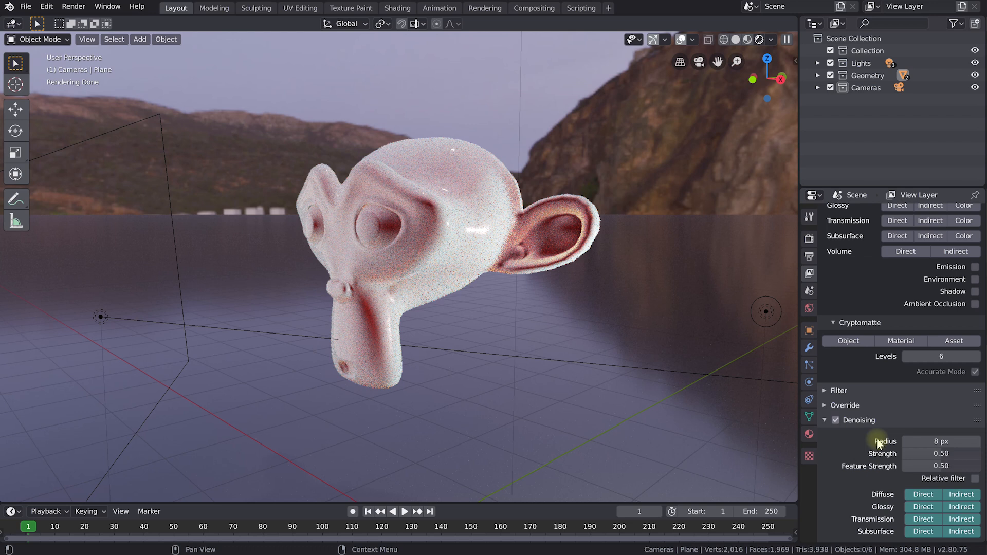
mouse_move(918, 459)
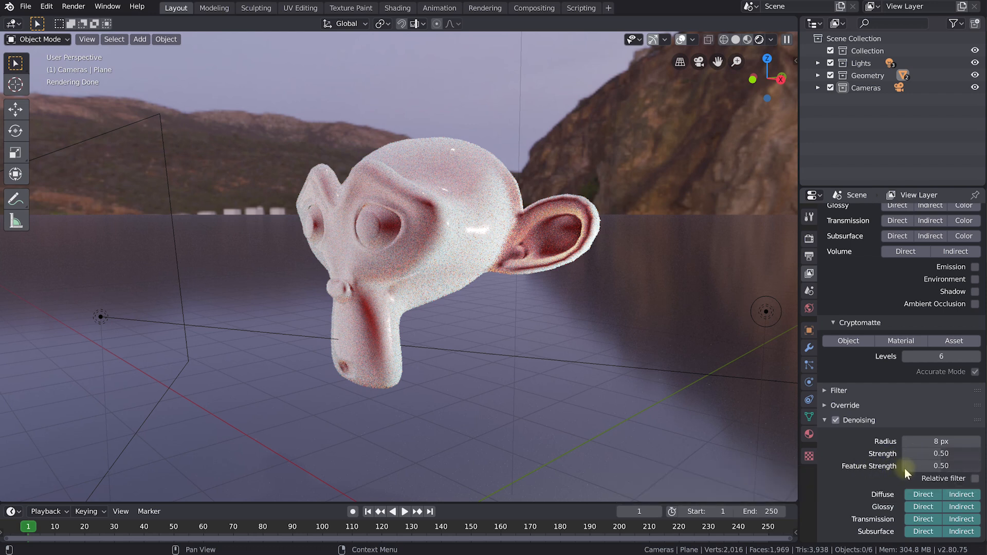
mouse_move(884, 474)
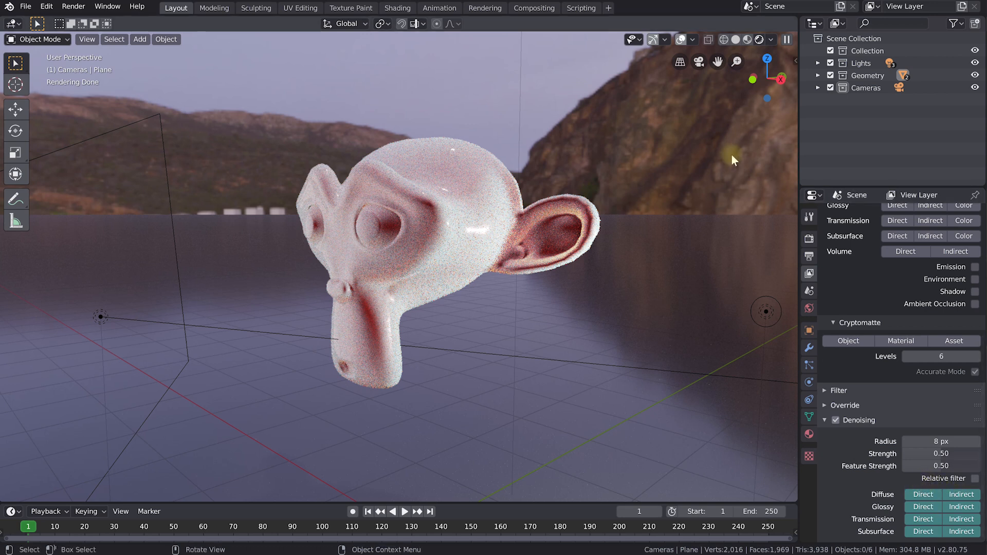
mouse_move(514, 174)
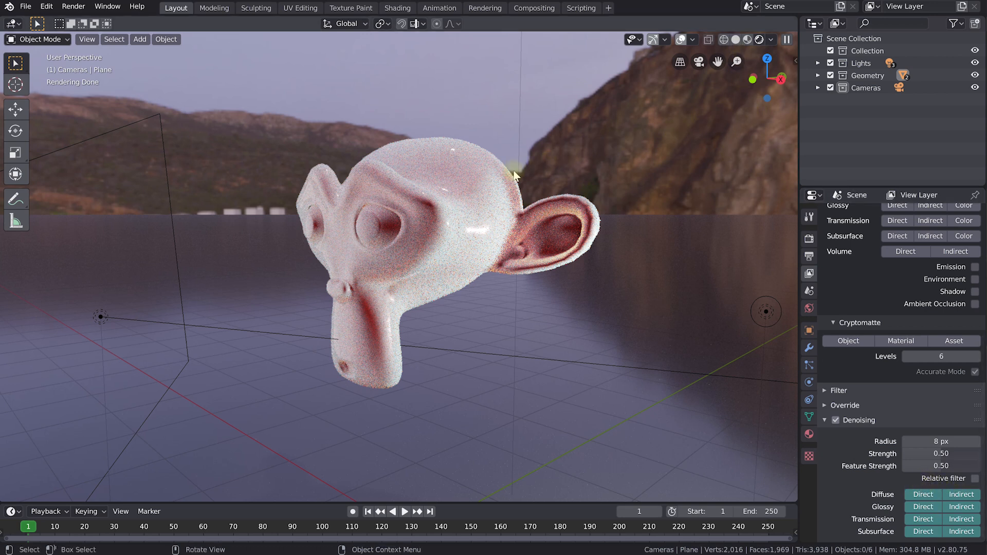
mouse_move(626, 201)
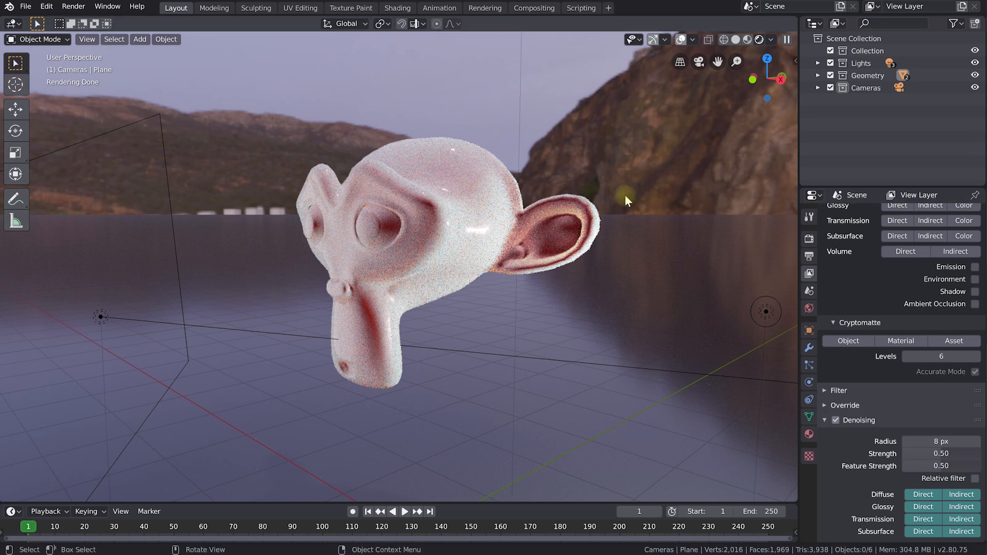
mouse_move(504, 187)
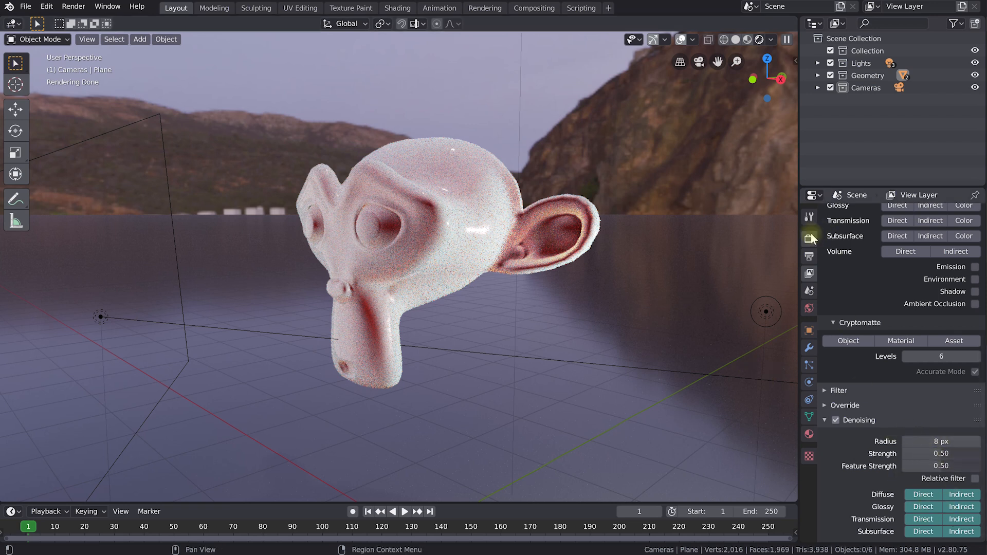
Check the sampling settings at 128 render samples and start the F12 render
click(808, 239)
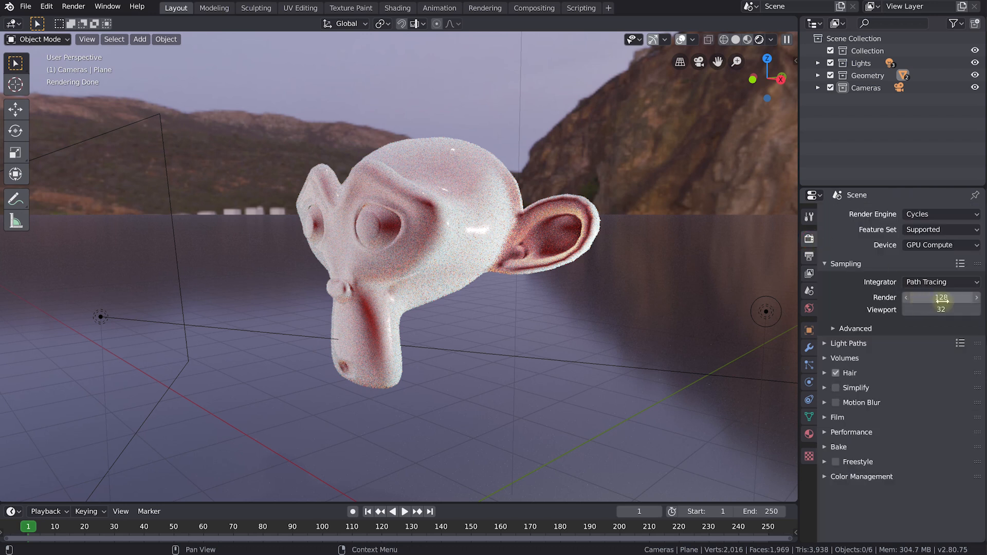
click(941, 297)
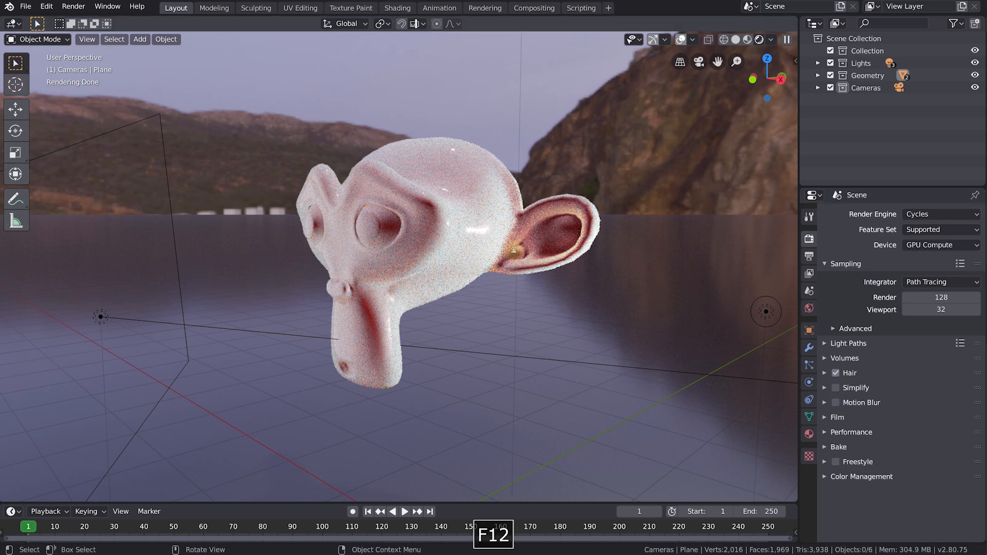
key(F12)
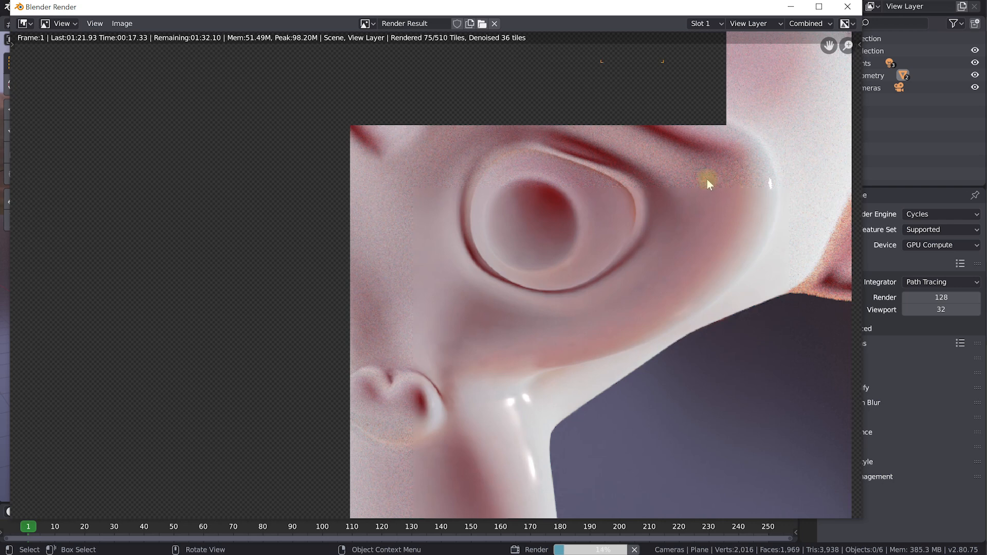
mouse_move(637, 230)
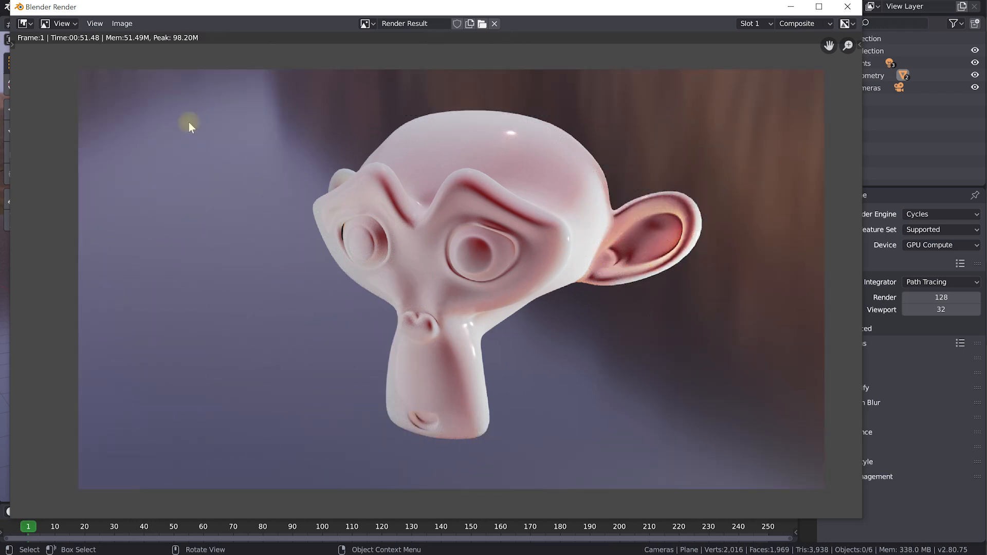
mouse_move(456, 226)
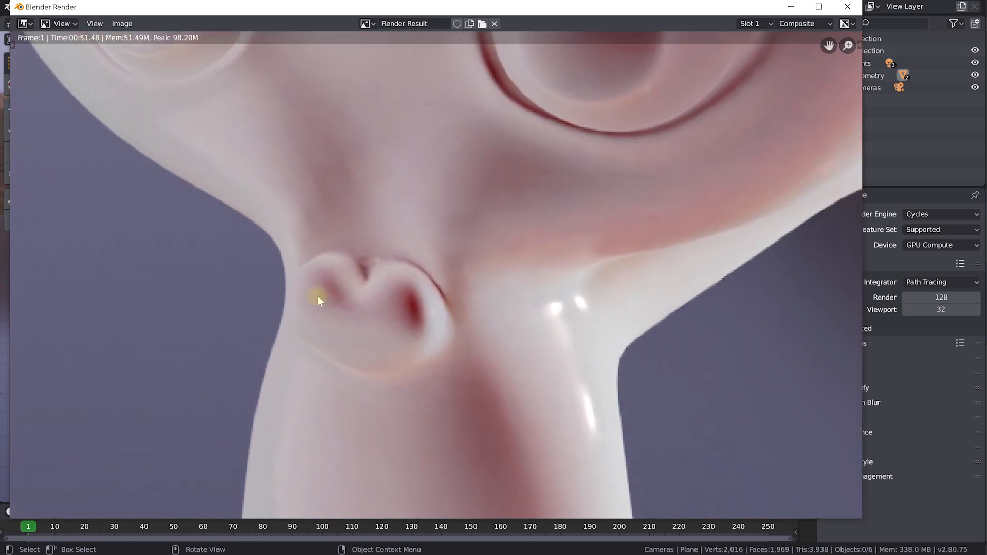
Pan the denoised render to inspect Suzanne's nose up close
drag(317, 301, 463, 235)
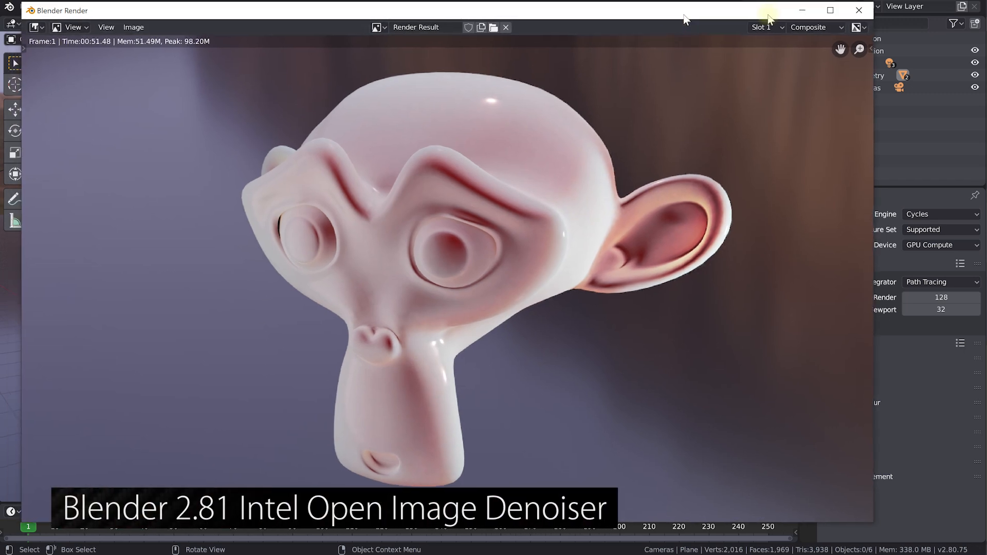
mouse_move(858, 11)
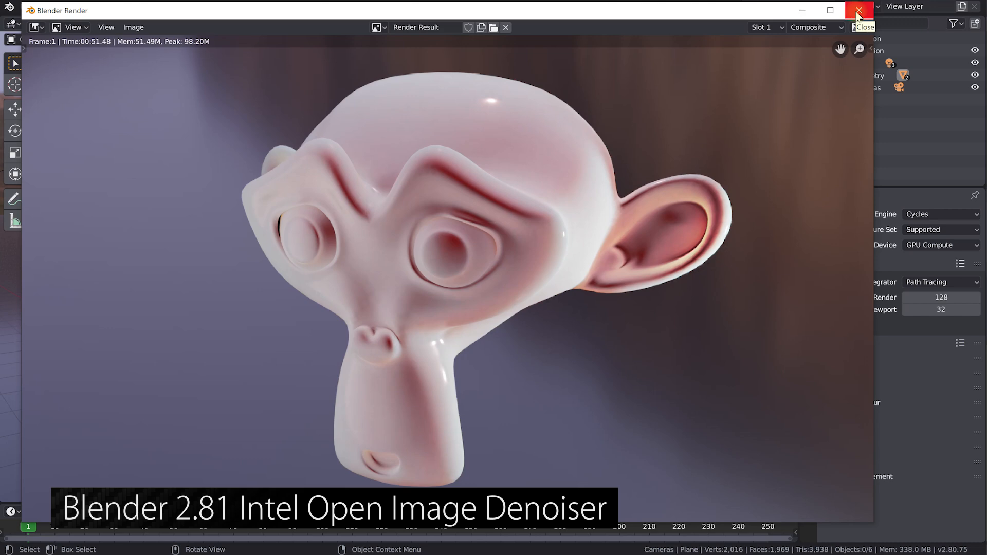
Close the window showing the denoised Suzanne render
click(859, 10)
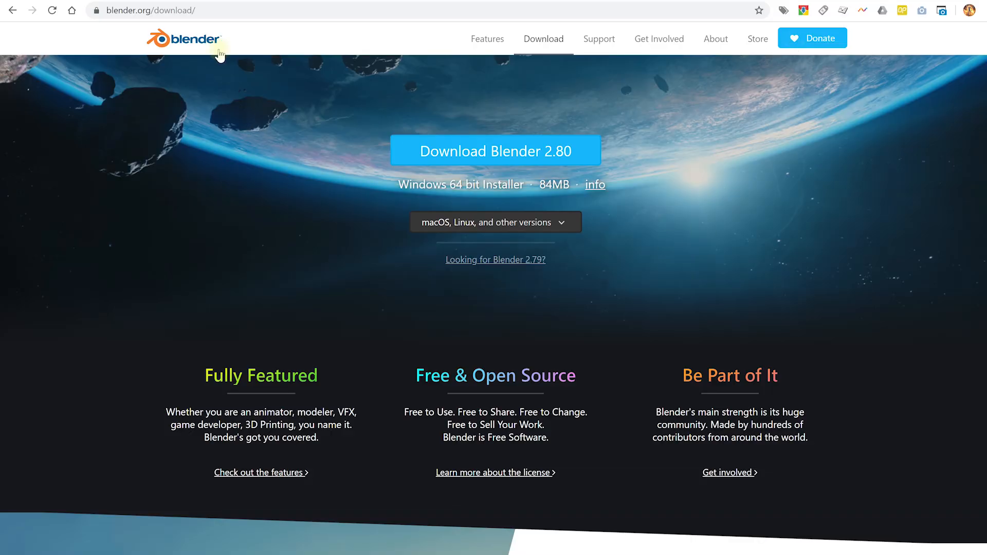
Go from blender.org/download to the experimental Daily Builds page for Blender 2.81 Alpha
click(150, 11)
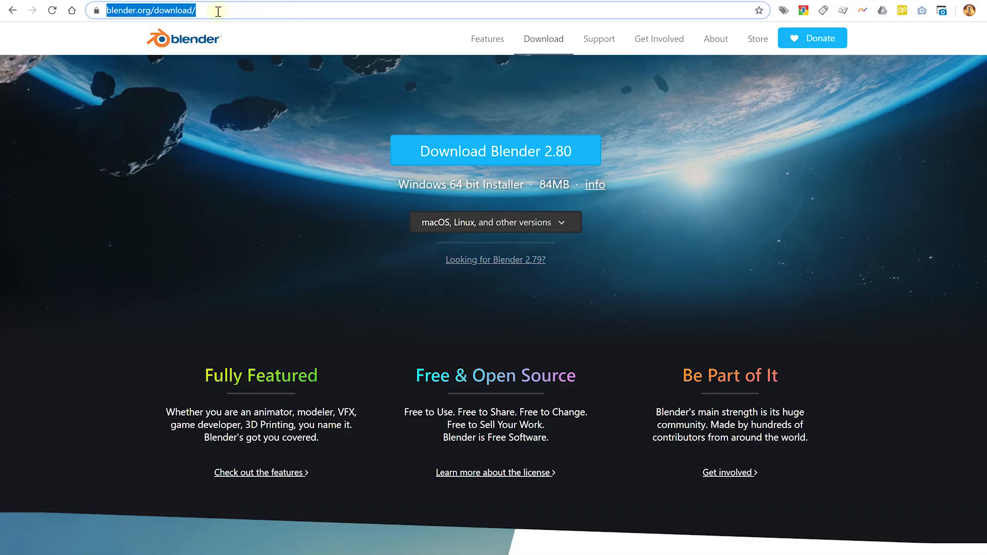
mouse_move(485, 177)
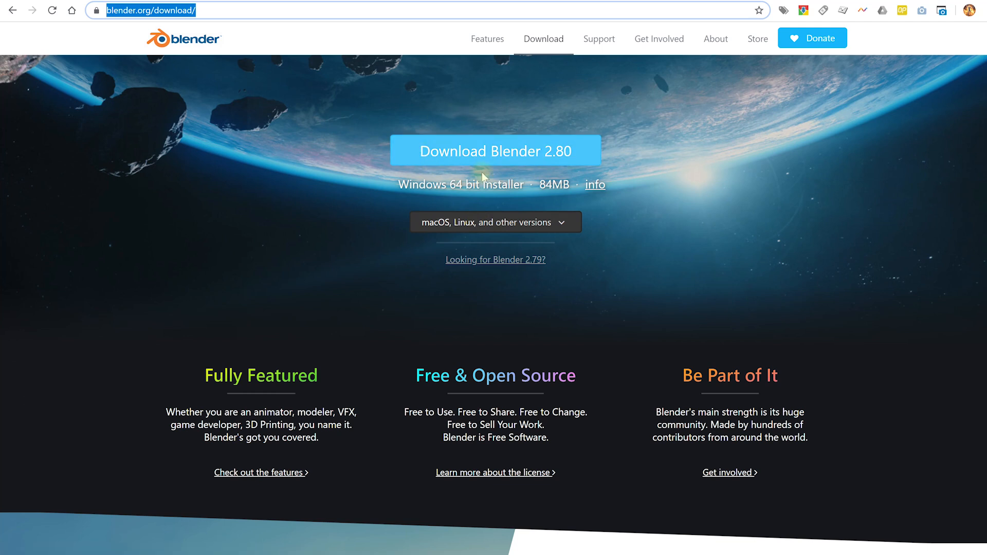
scroll(down, 3)
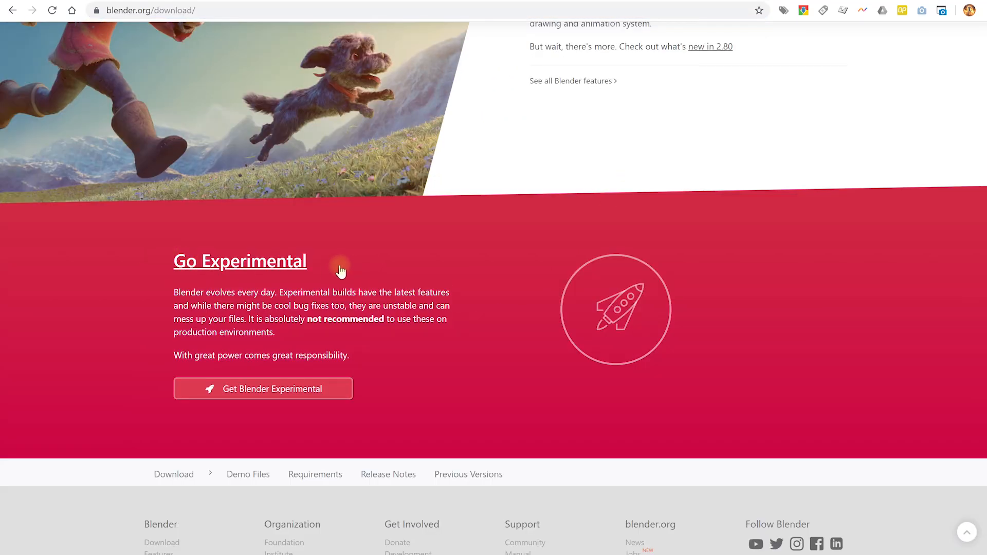
click(271, 394)
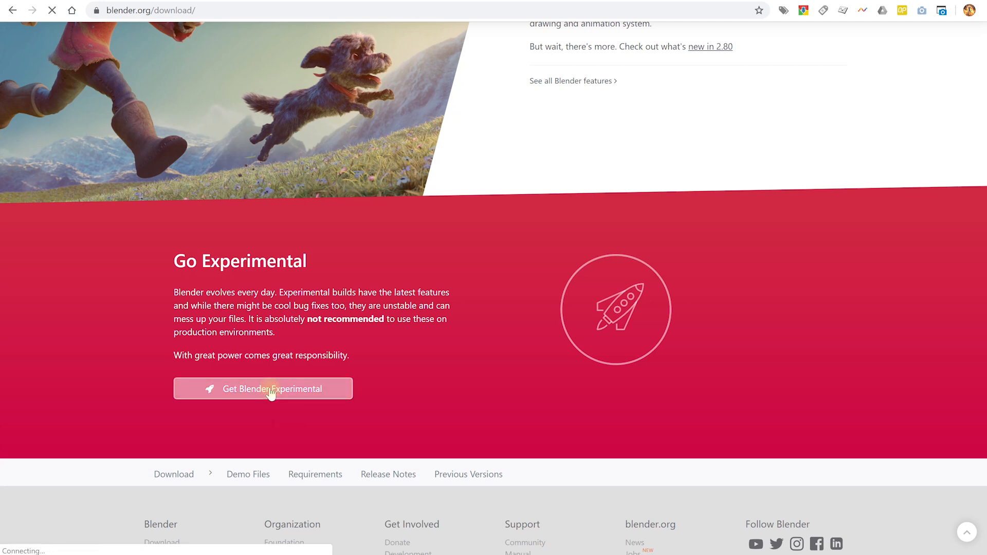
click(270, 392)
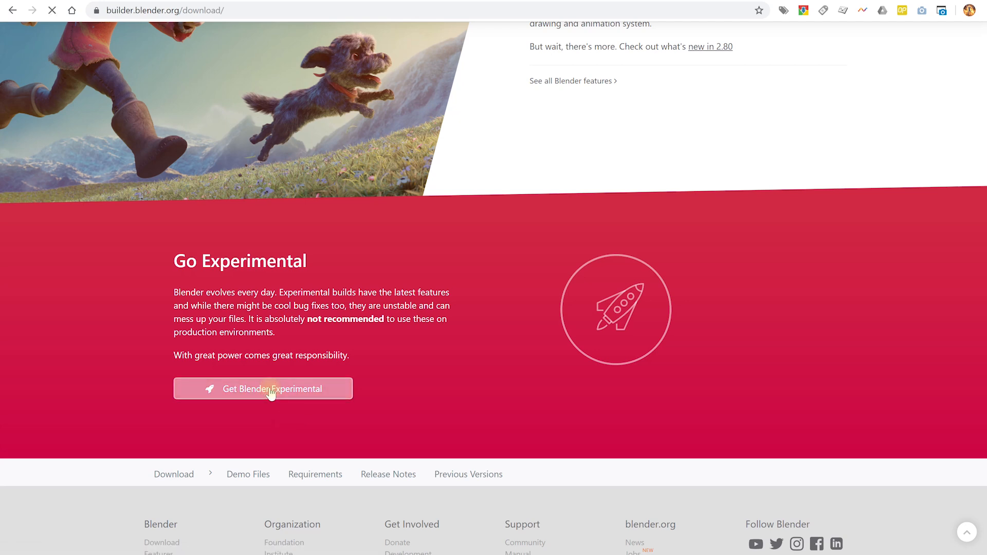
click(263, 389)
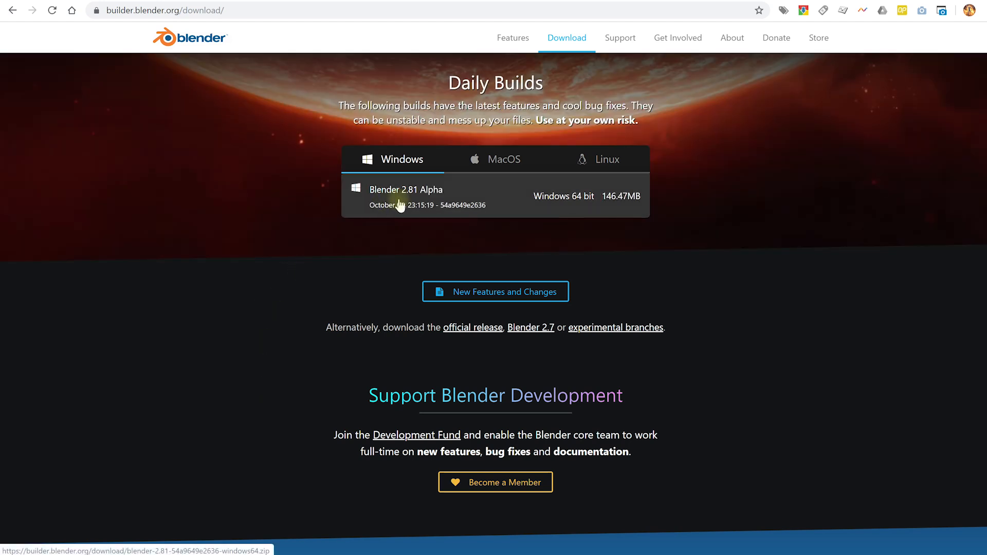
mouse_move(506, 209)
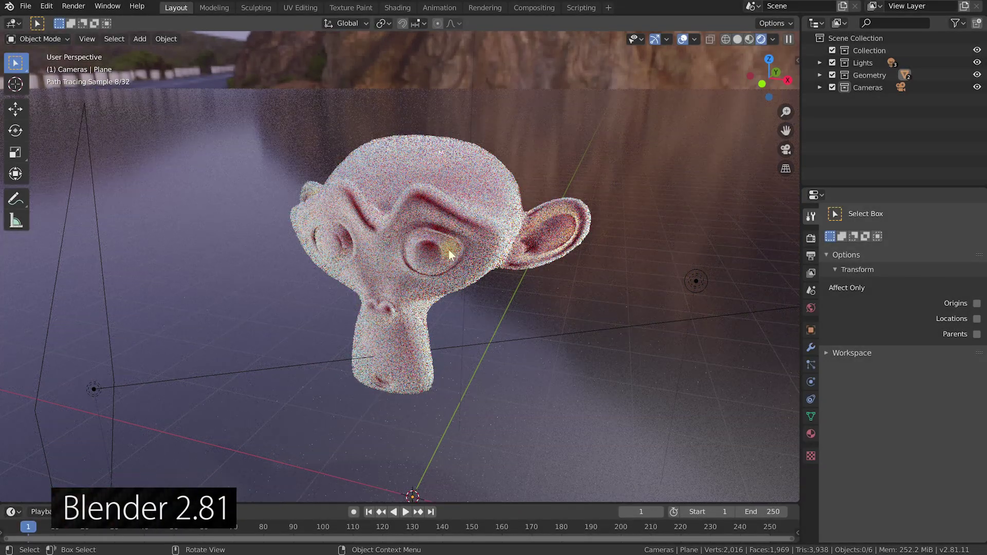
View the render settings, then the View Layer Passes and Denoising options
click(810, 238)
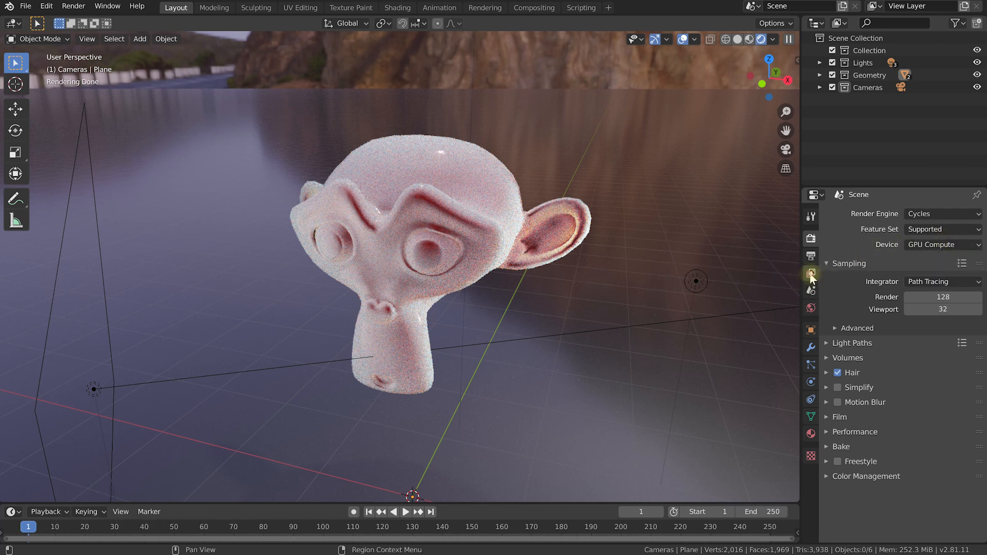
click(811, 273)
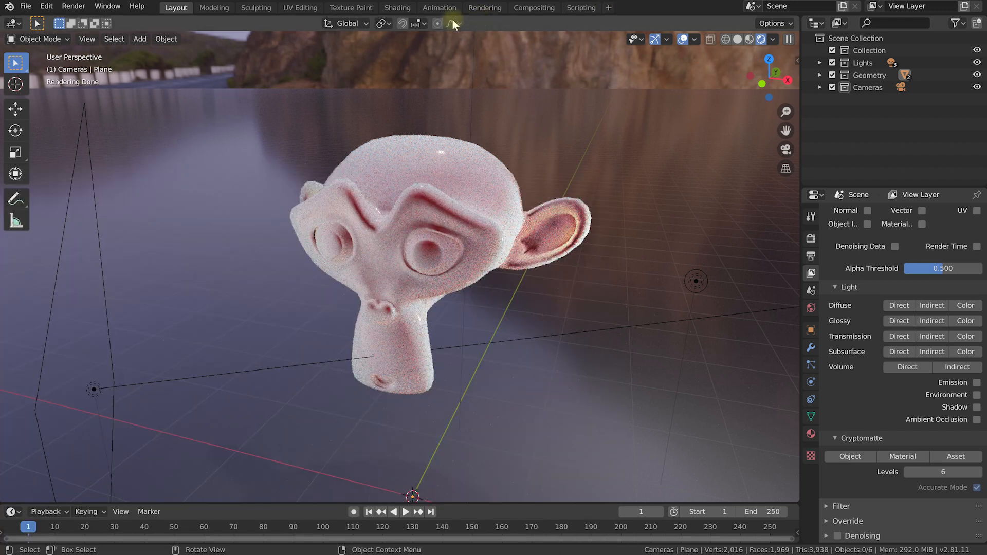
mouse_move(482, 19)
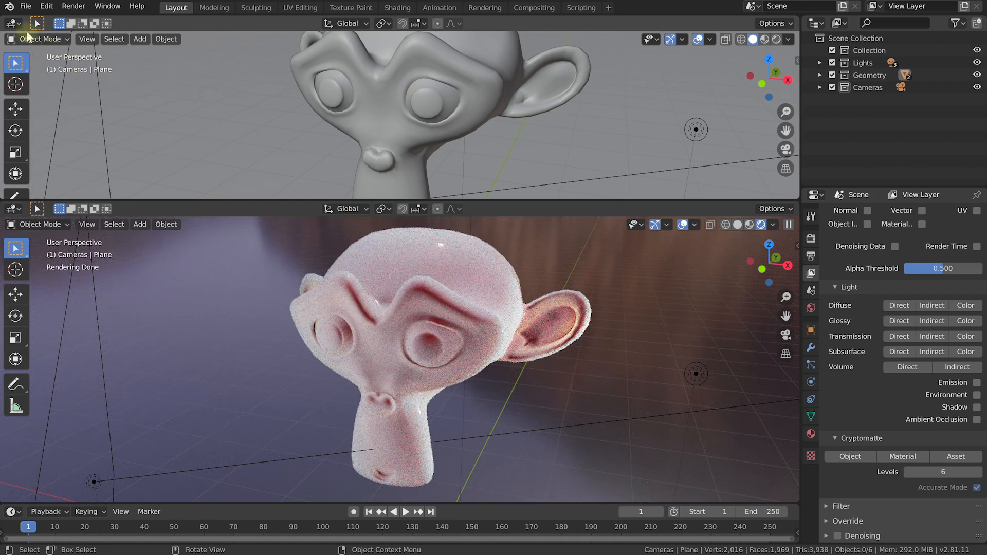
Switch the top editor to the Compositor and shift the Render Layers node left
click(12, 22)
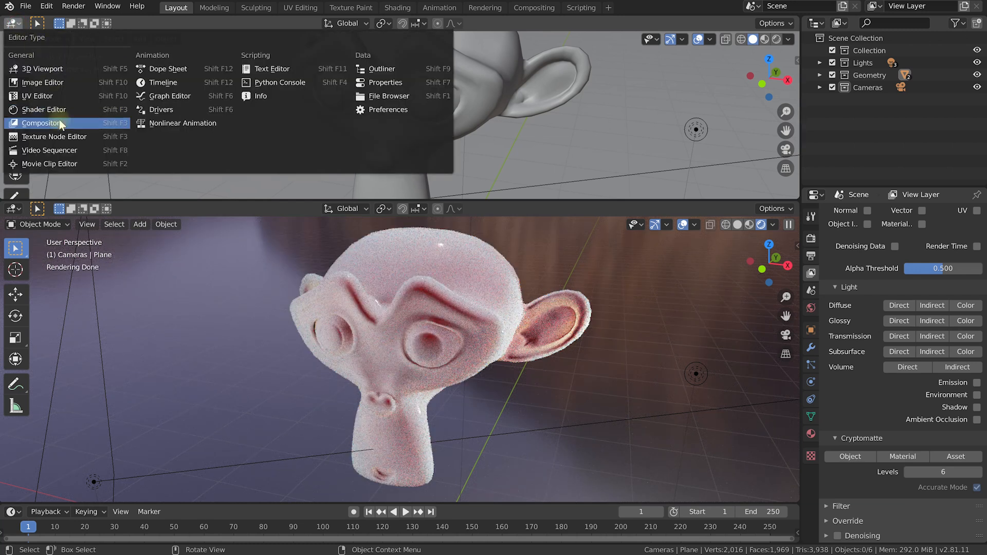
click(40, 123)
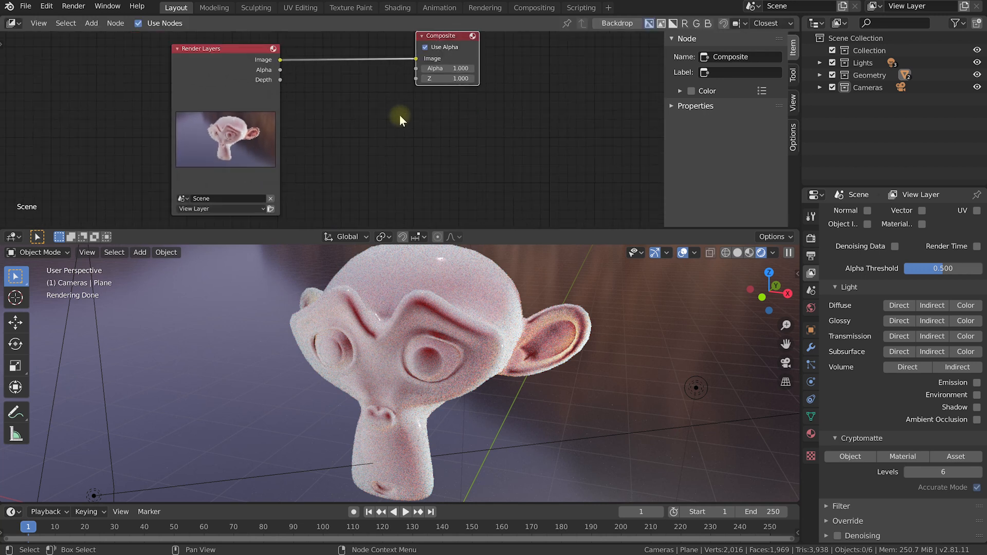
drag(225, 48, 197, 43)
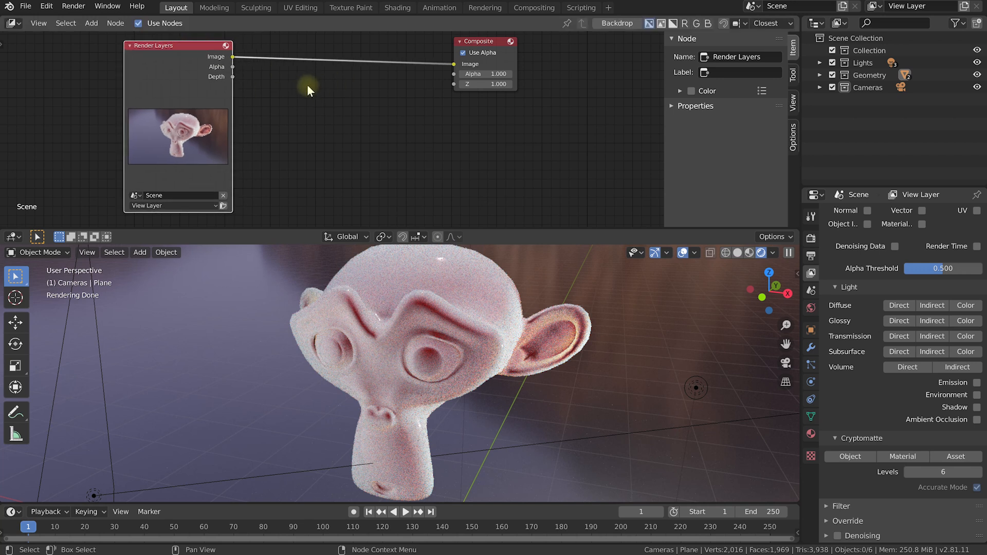
Add a Denoise node and link the Render Layers Image into its Image input
key(Shift+A)
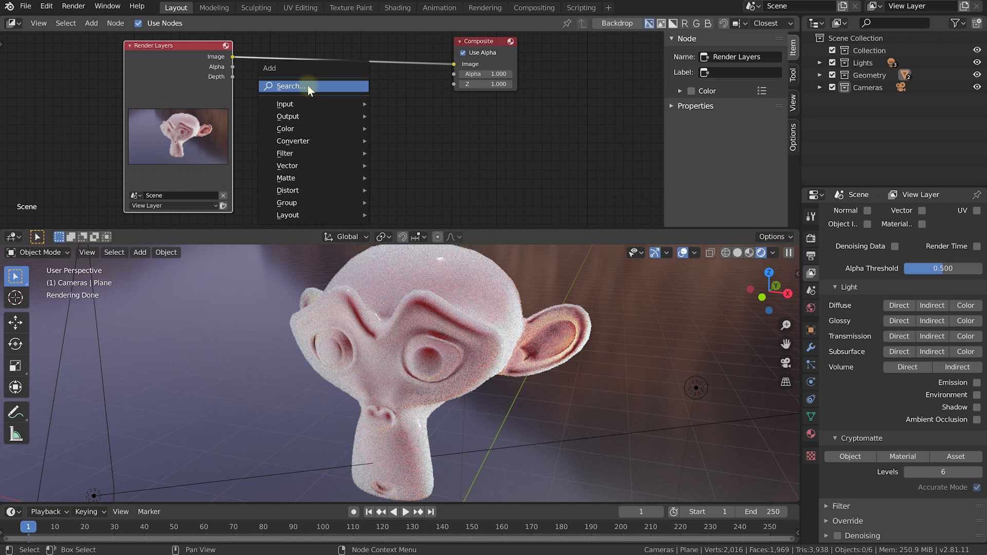
text(denois)
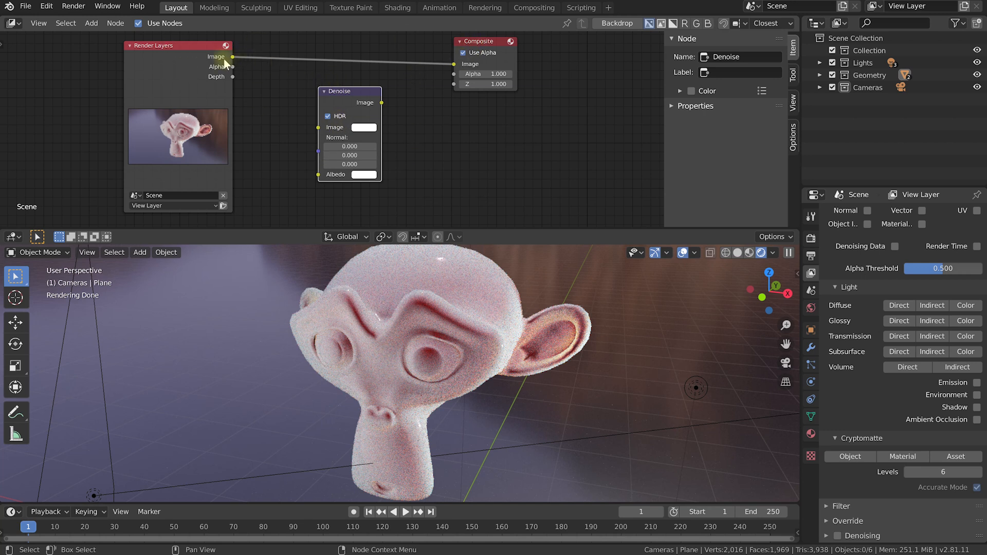
drag(234, 56, 315, 126)
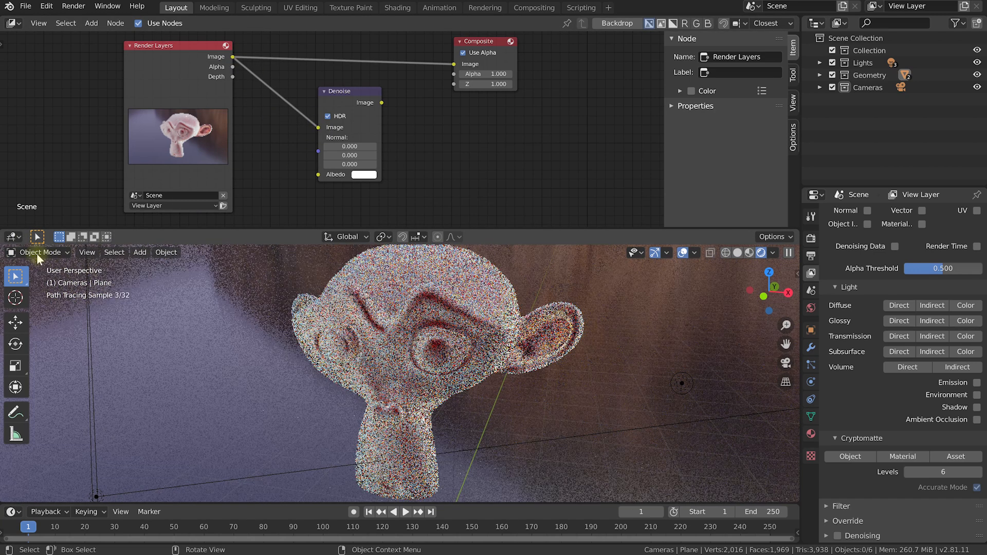
Turn the lower 3D view into an Image Editor displaying Render Result
click(10, 237)
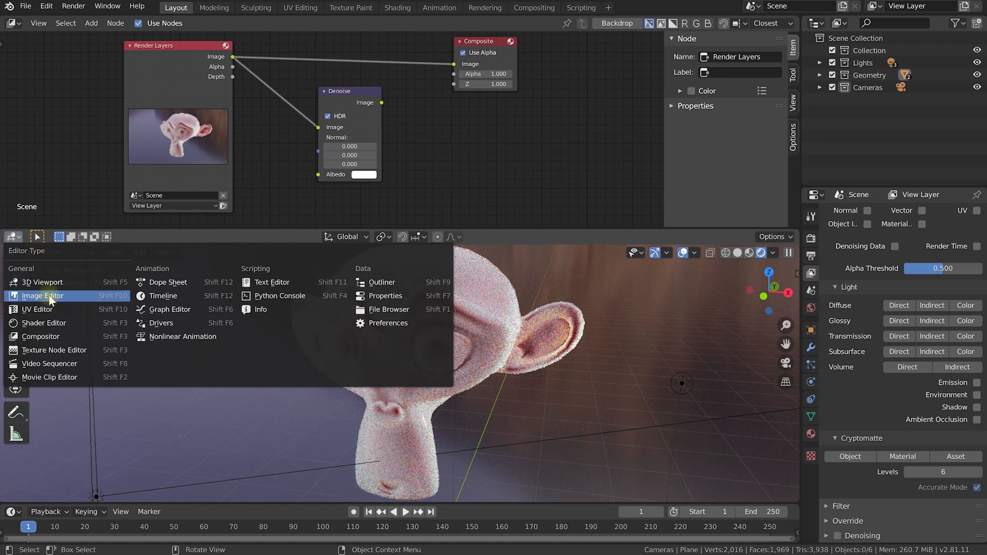
click(42, 297)
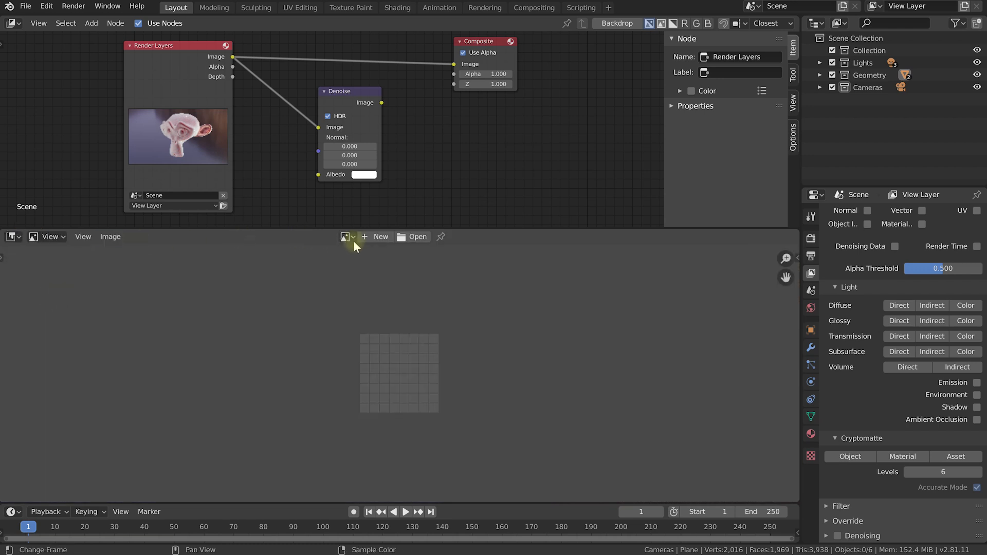
click(345, 237)
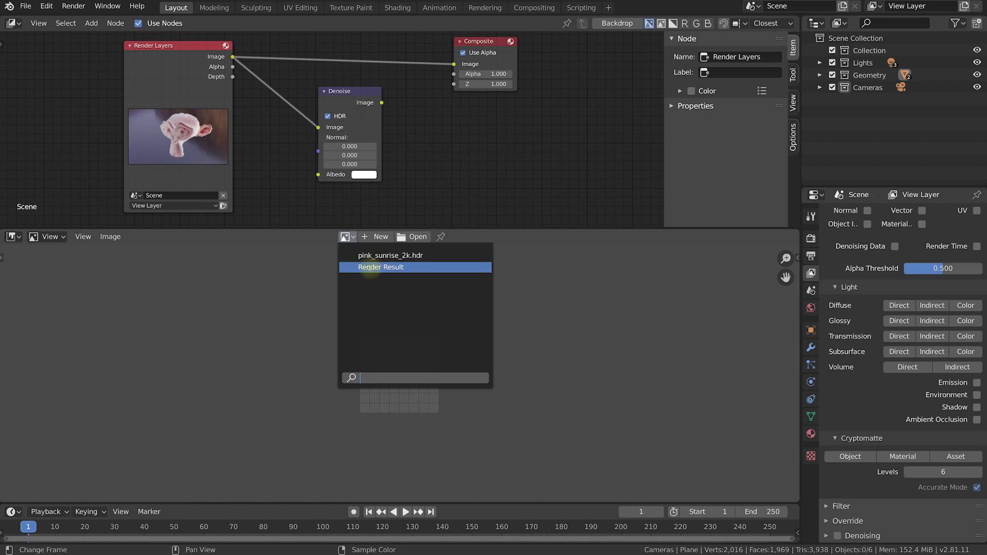
click(381, 267)
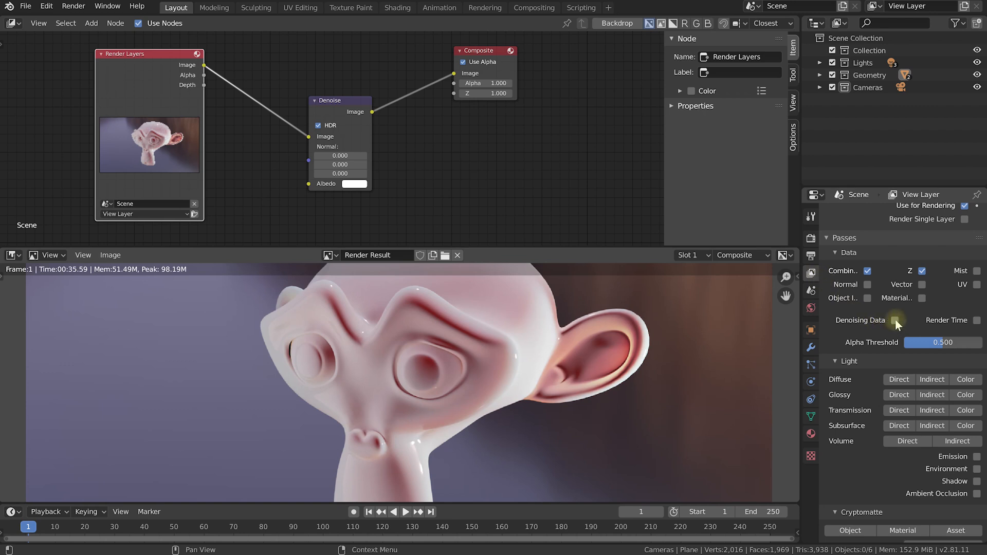
Enable the Denoising Data pass and move the node tree view upward
click(894, 320)
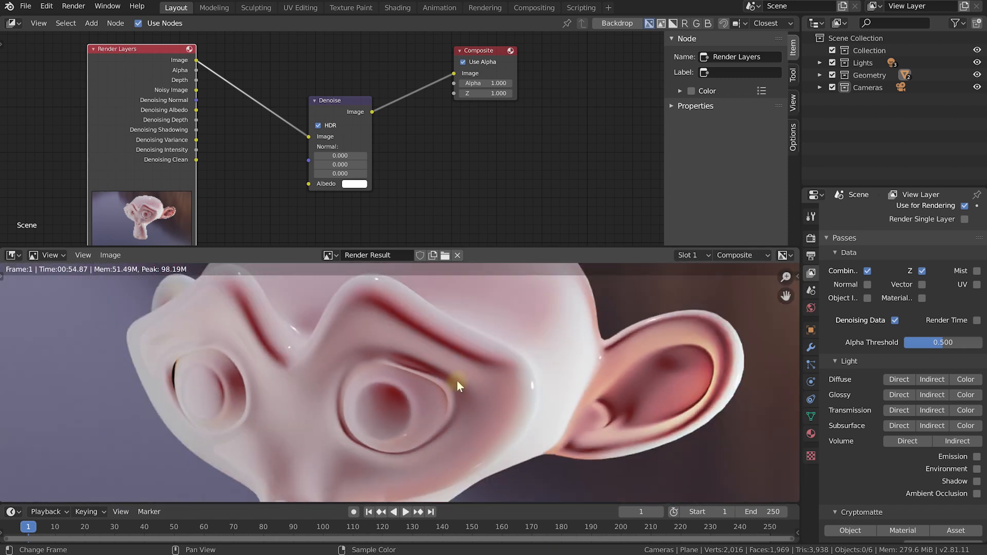
drag(329, 101, 328, 64)
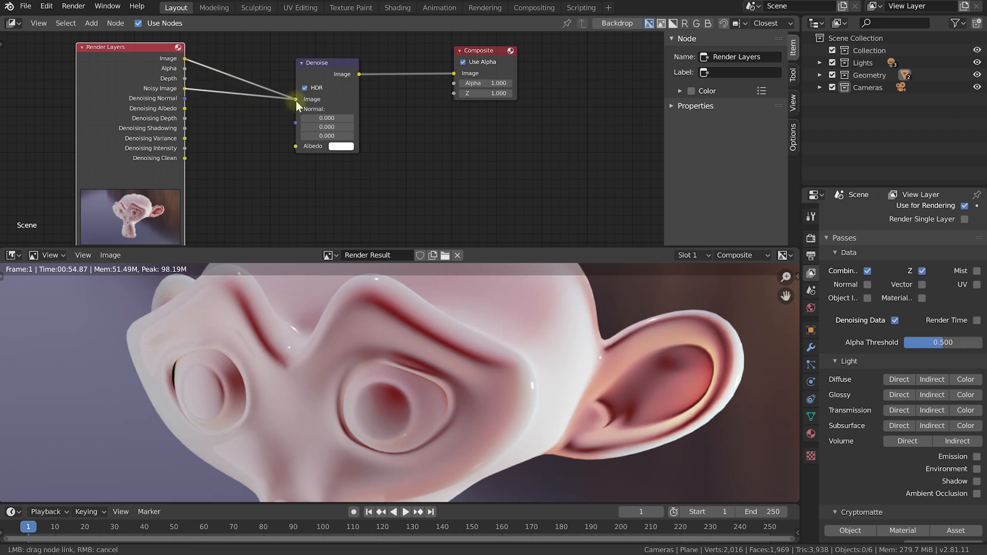
Wire Noisy Image, Denoising Normal and Denoising Albedo into the Denoise node, lowering it
drag(326, 62, 343, 82)
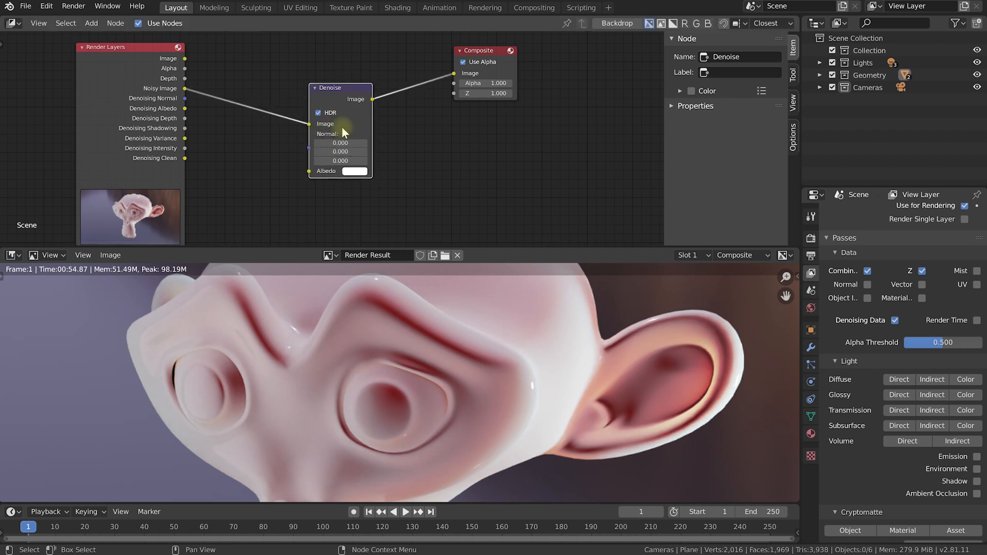
mouse_move(344, 302)
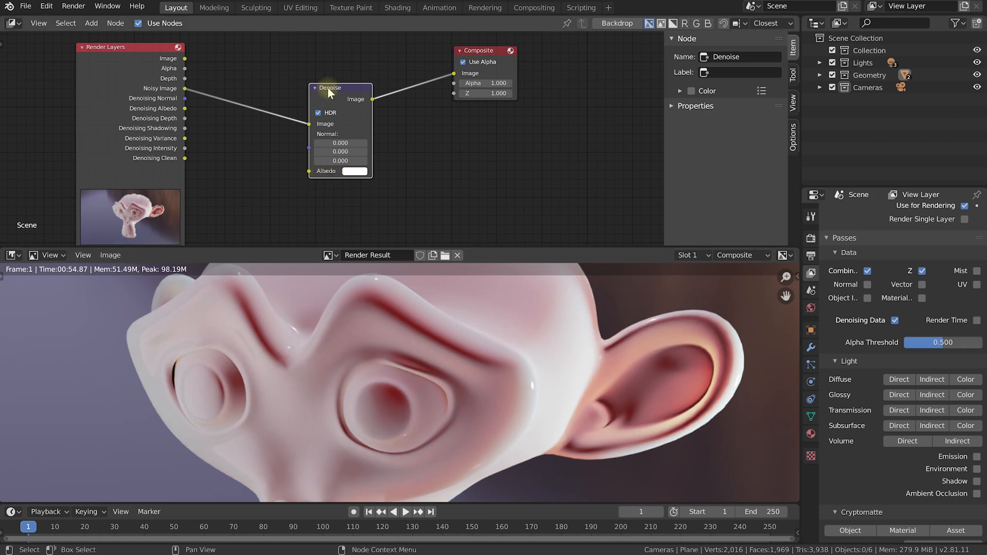
drag(330, 88, 353, 117)
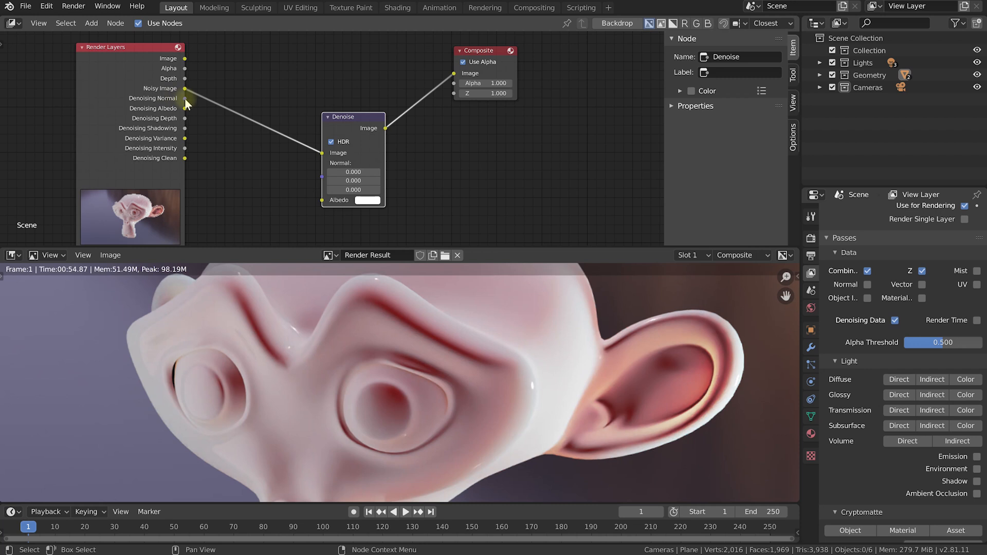
drag(185, 98, 368, 34)
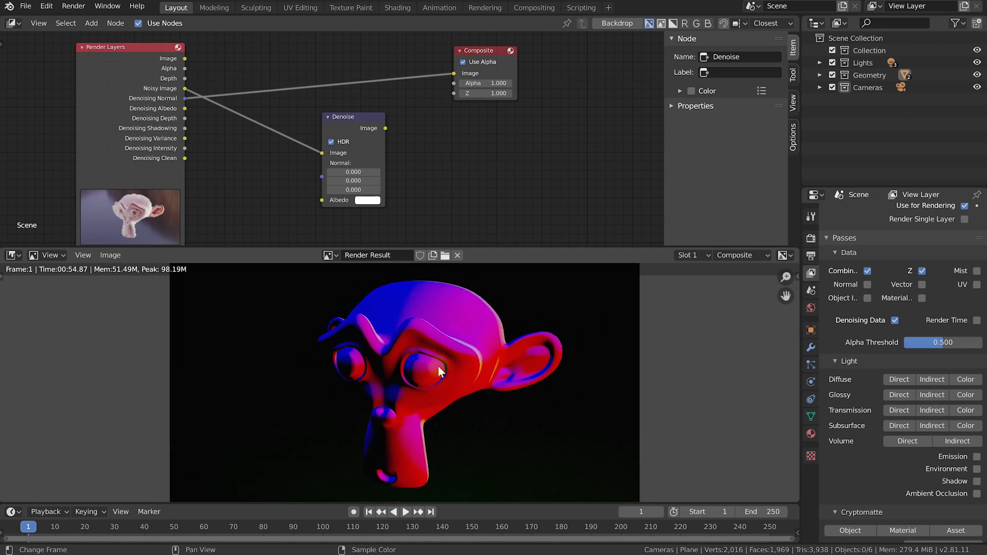
mouse_move(186, 99)
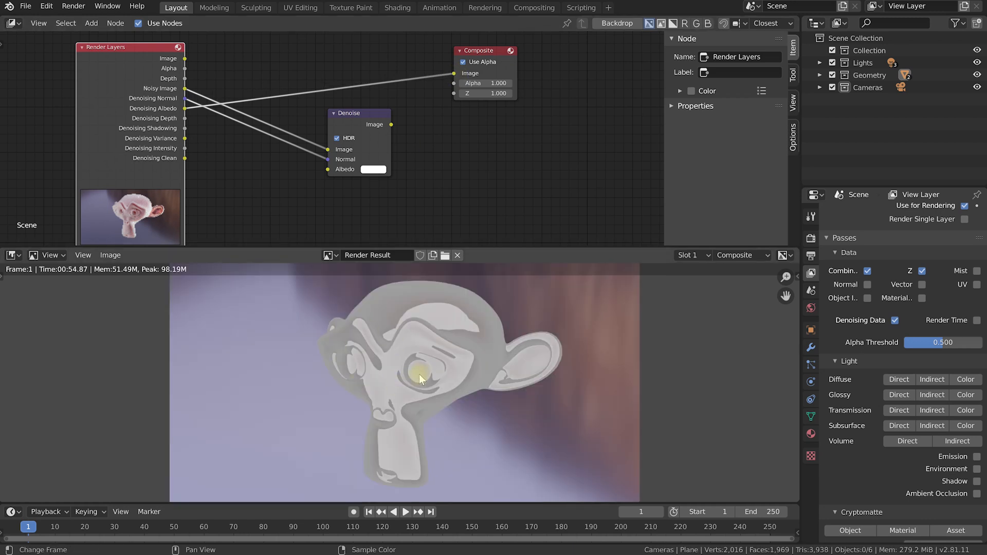
mouse_move(490, 354)
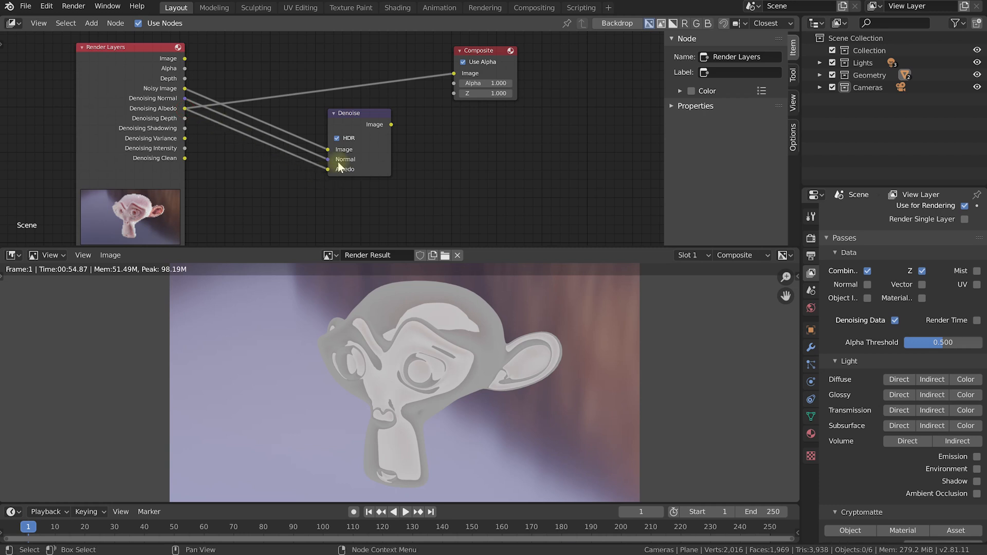
drag(388, 124, 453, 73)
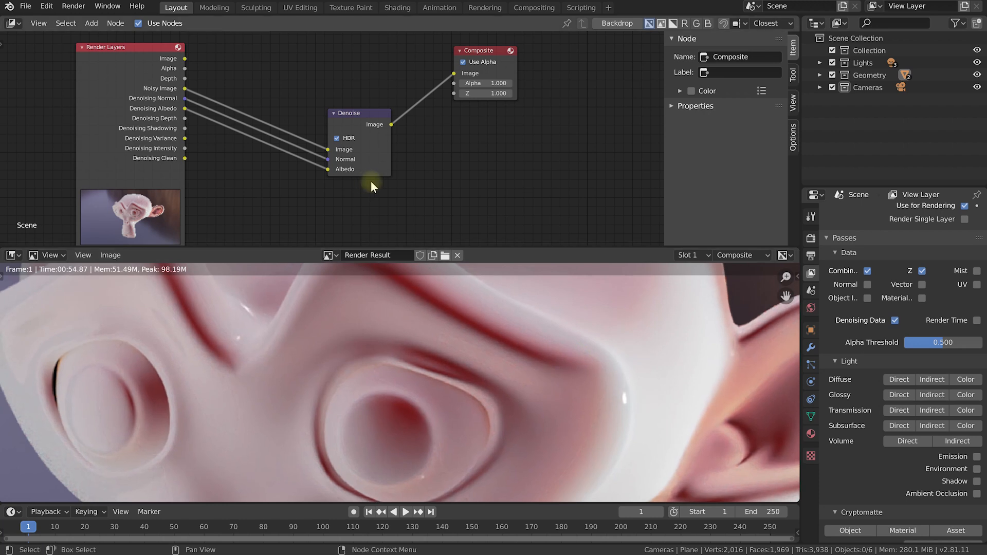
Remove the albedo link from Denoise and move the node up and left
click(358, 113)
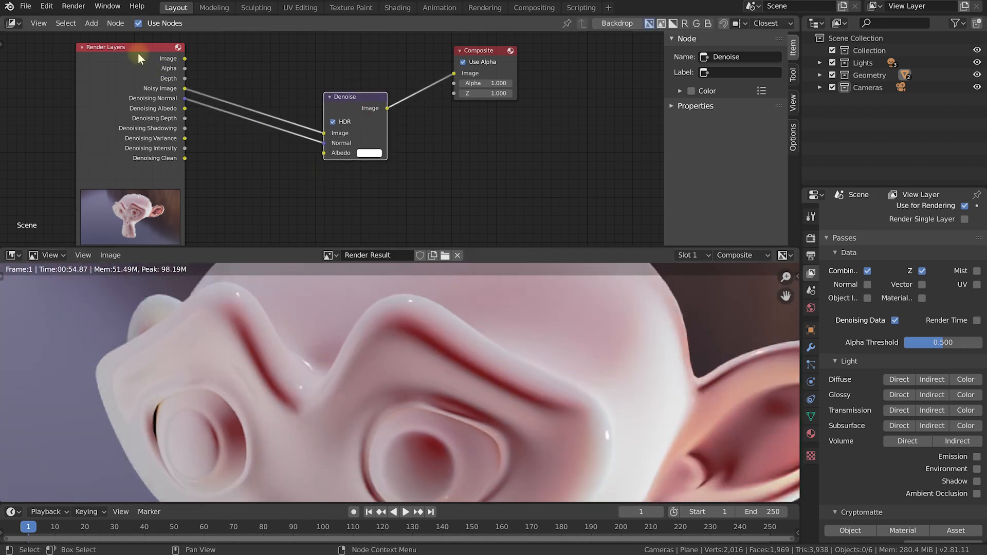
drag(354, 97, 340, 80)
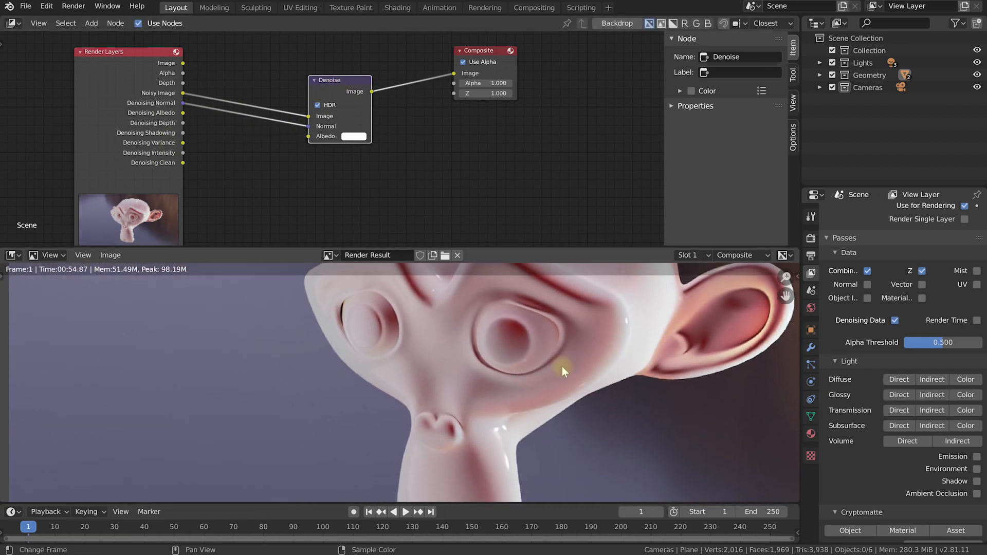
scroll(down, 3)
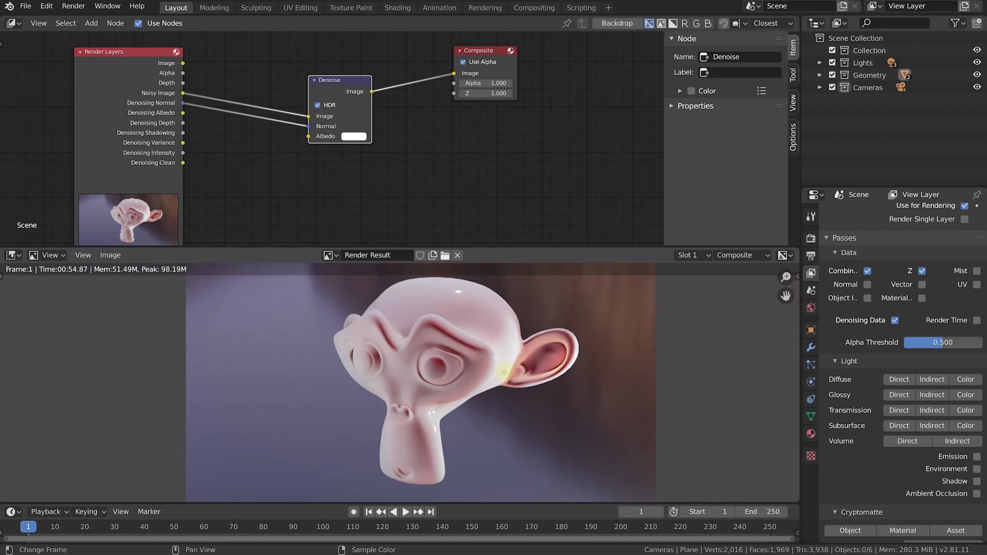
drag(340, 80, 313, 62)
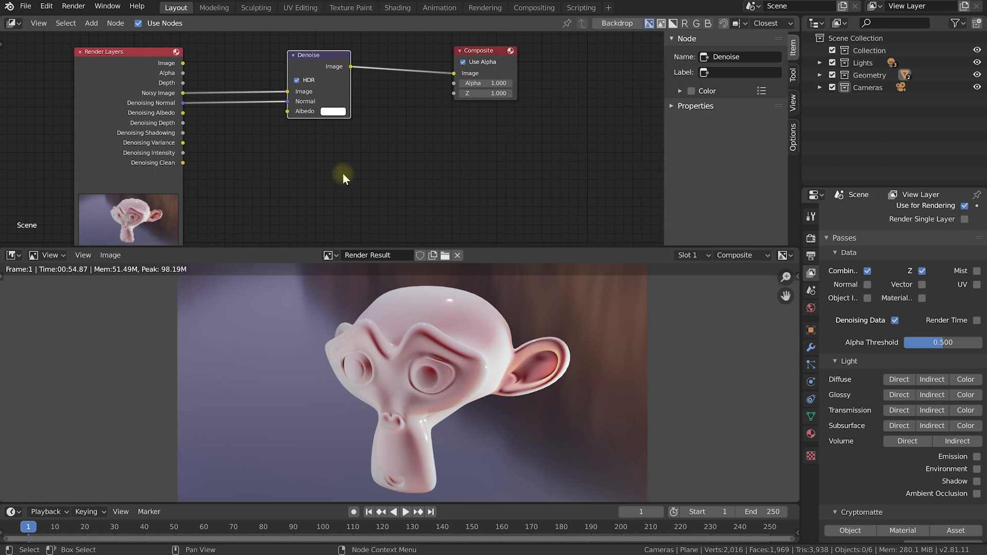
mouse_move(507, 253)
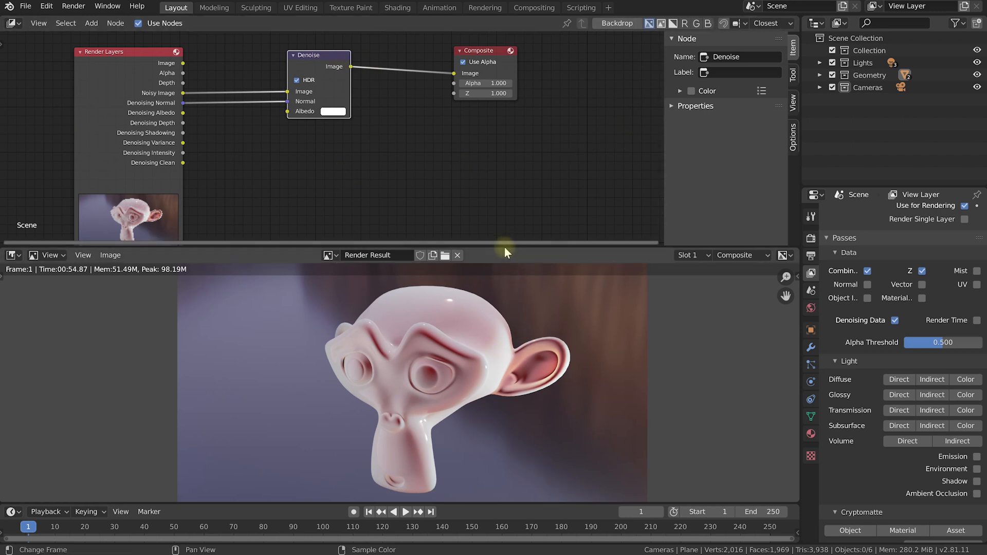